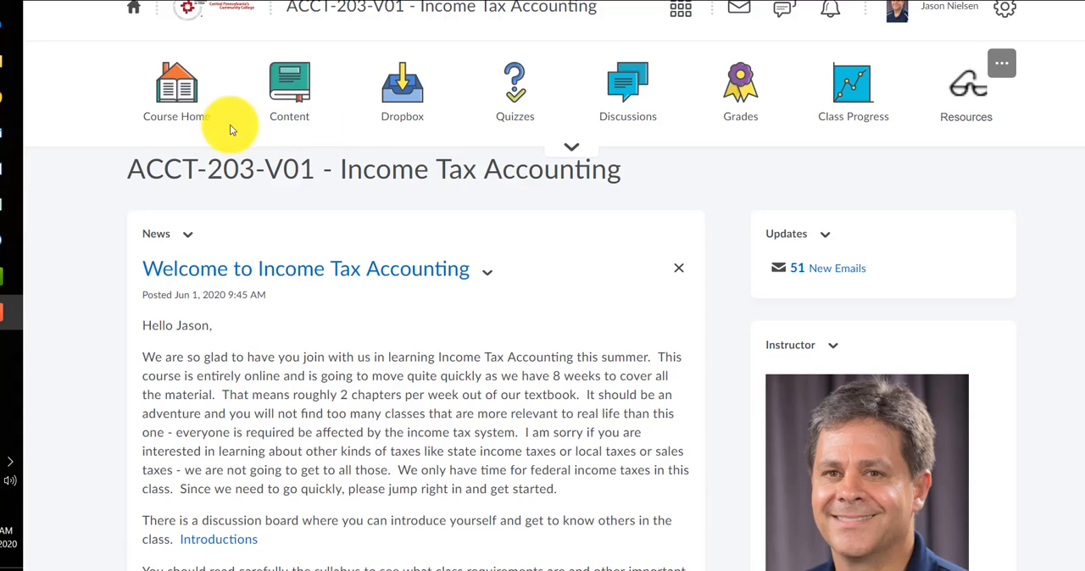
mouse_move(853, 92)
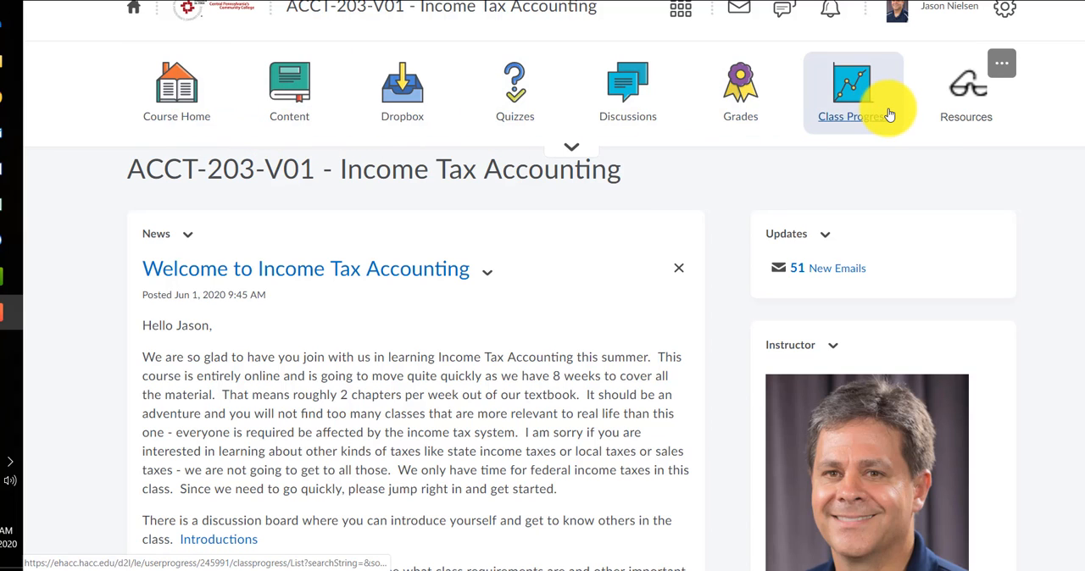
mouse_move(471, 117)
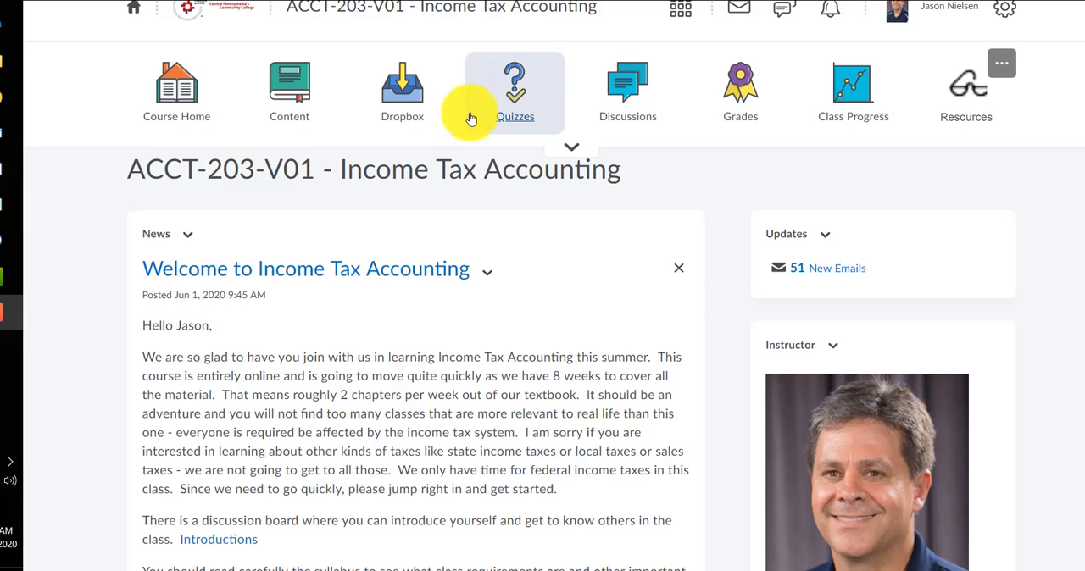
mouse_move(441, 102)
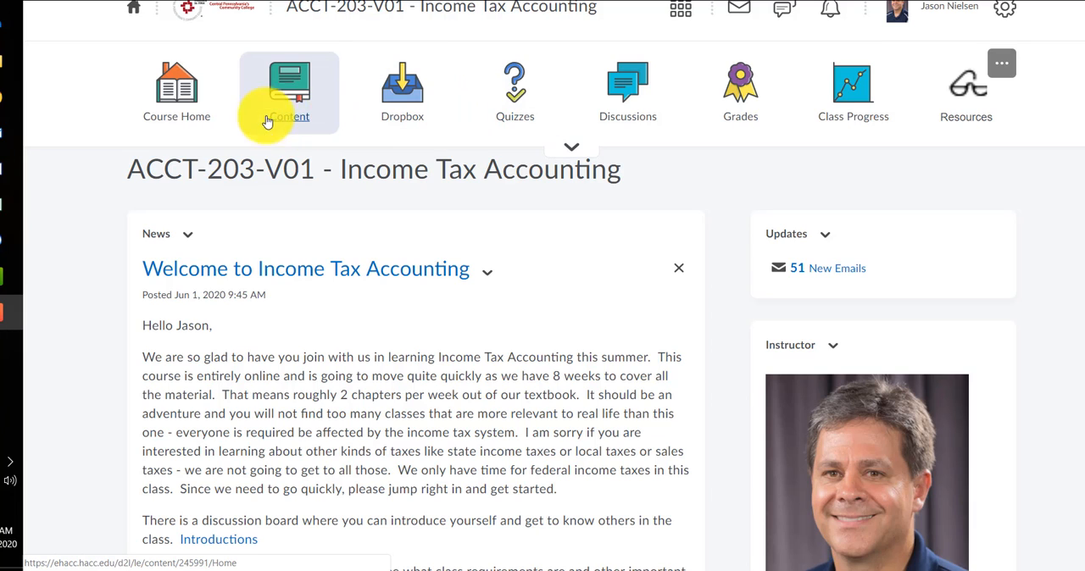
mouse_move(289, 89)
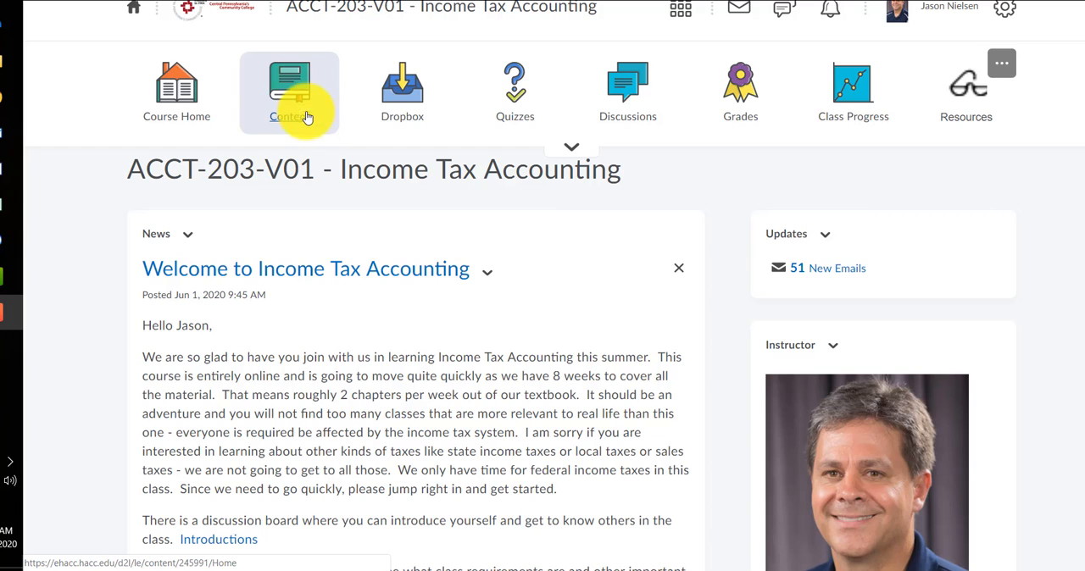
mouse_move(292, 93)
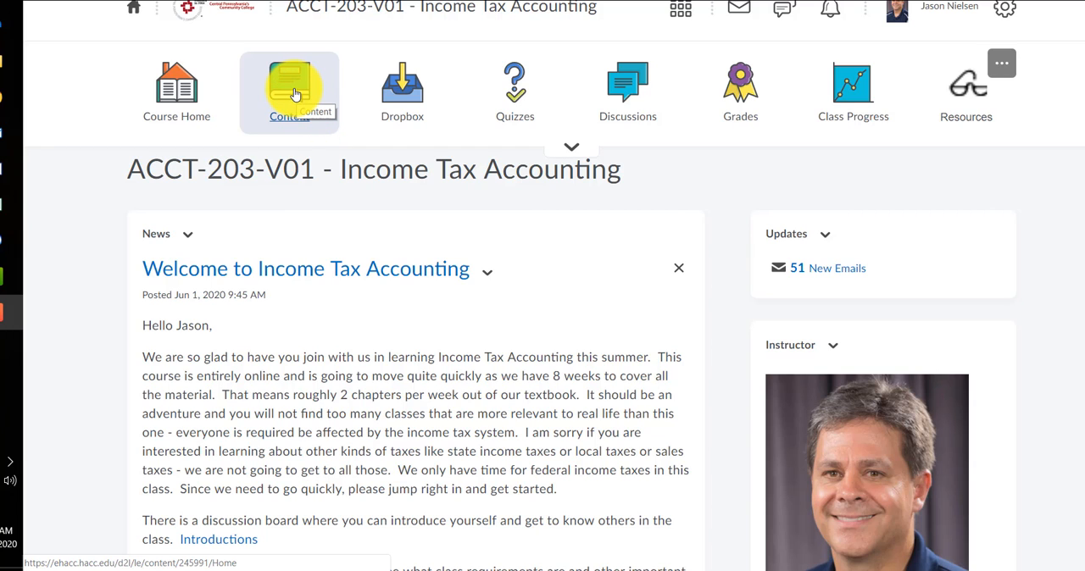
mouse_move(402, 92)
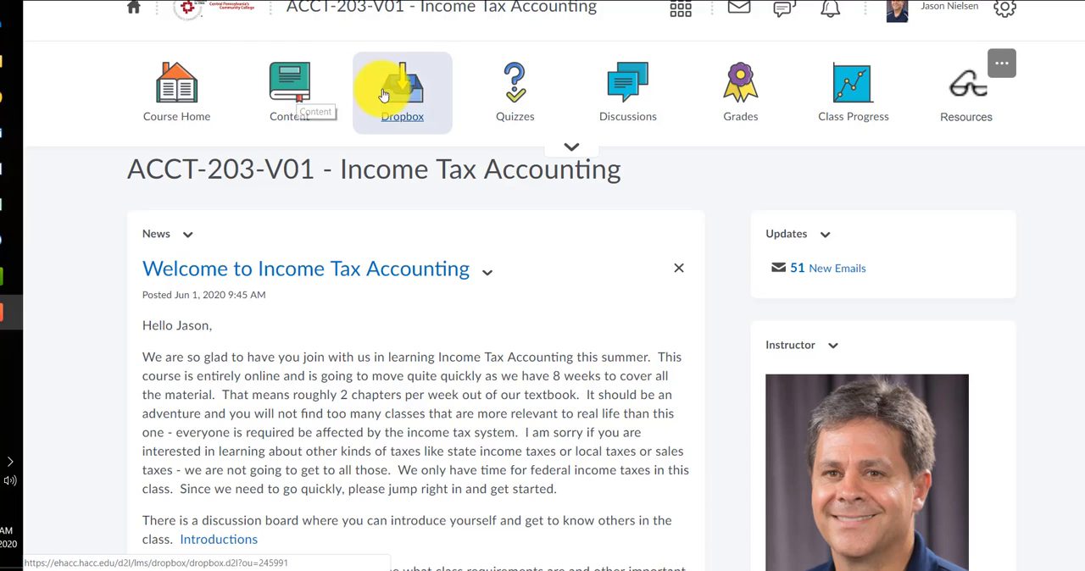
mouse_move(424, 110)
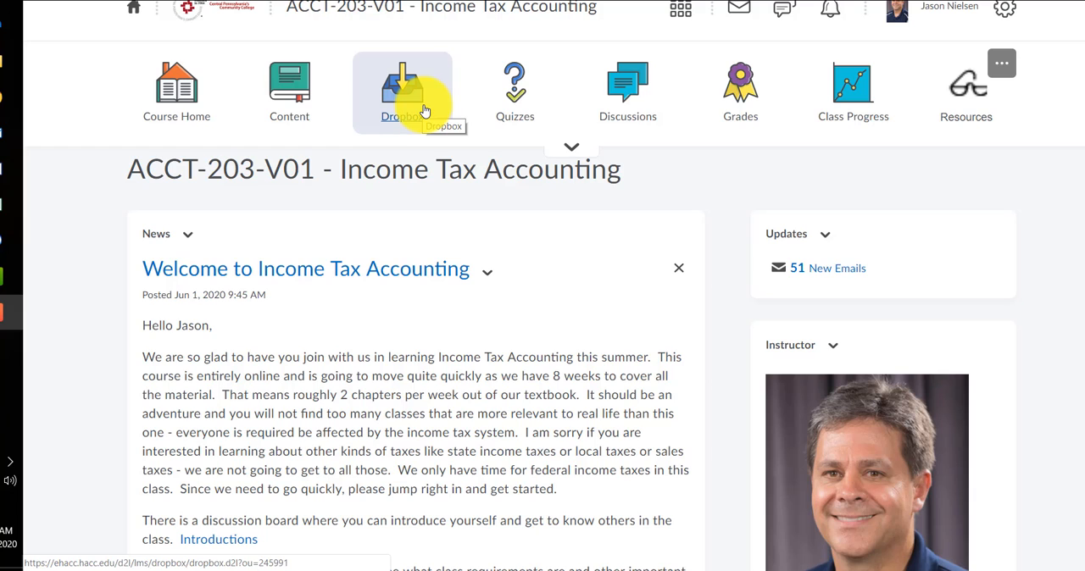
mouse_move(514, 91)
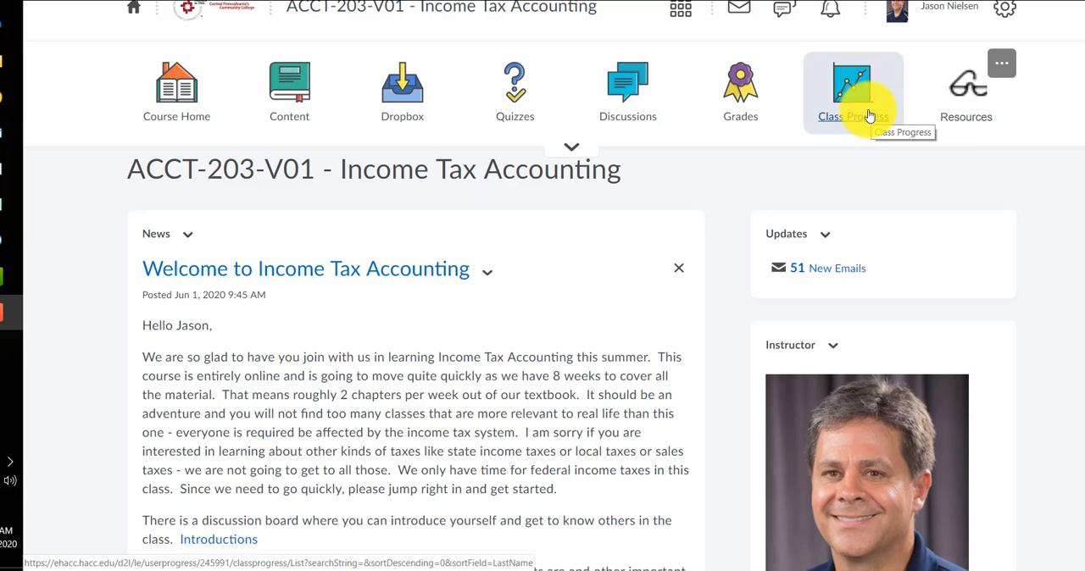
mouse_move(835, 189)
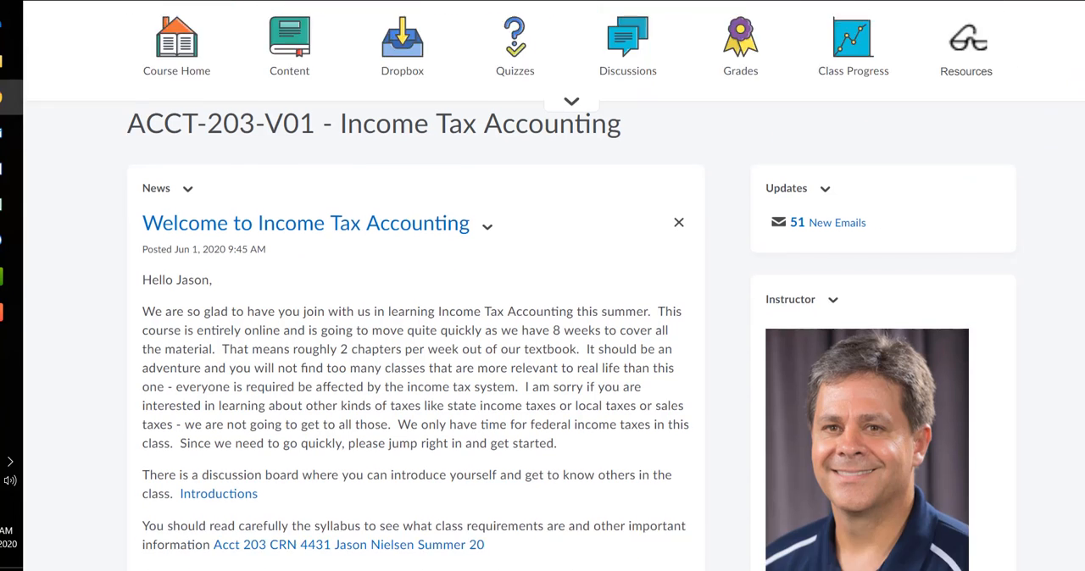
- Scroll down through the Income Tax Accounting course home page
scroll(down, 3)
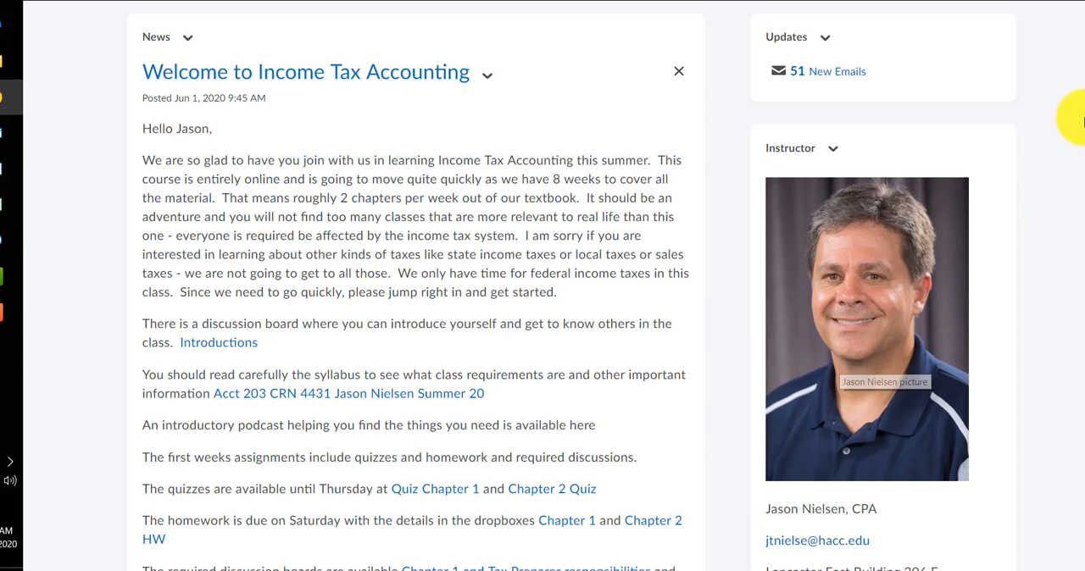
scroll(down, 3)
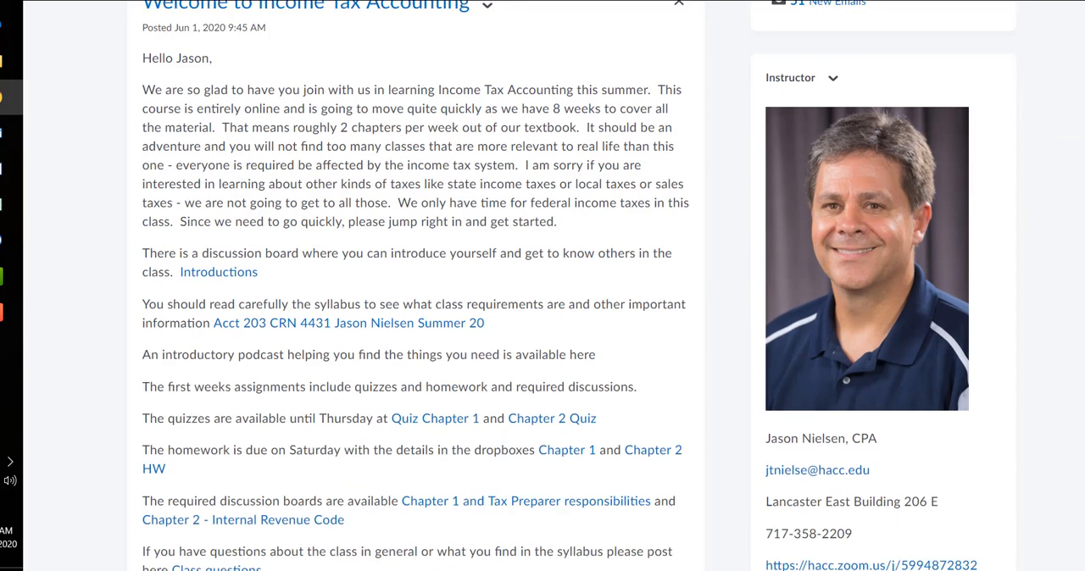
scroll(down, 3)
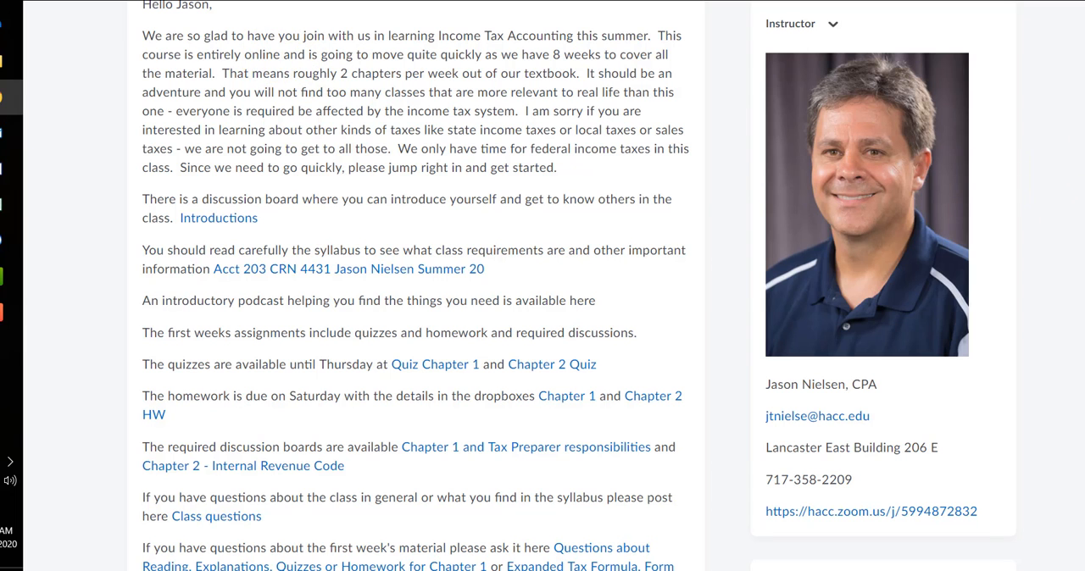
scroll(up, 3)
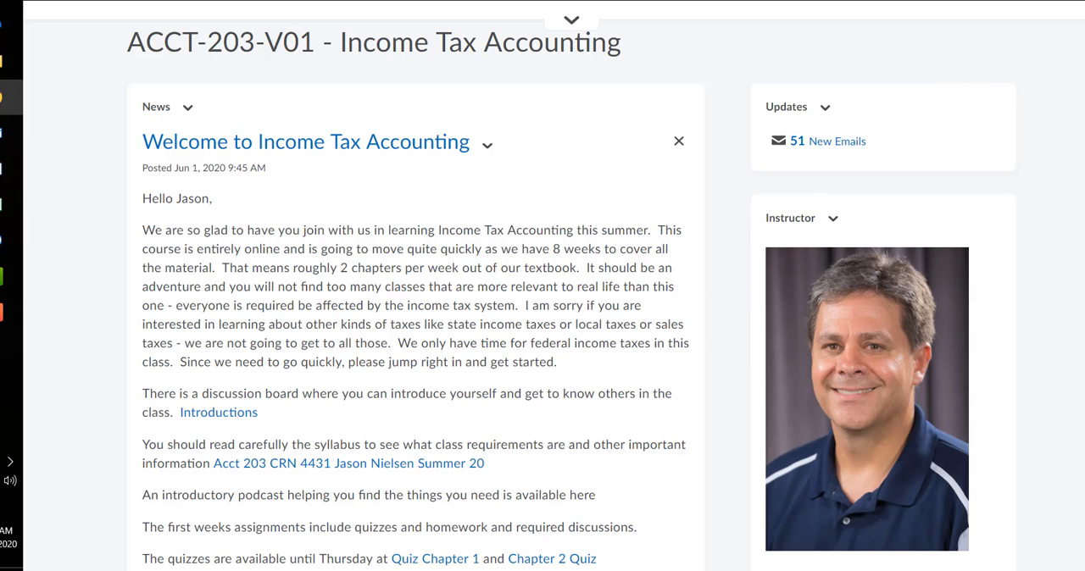
scroll(down, 3)
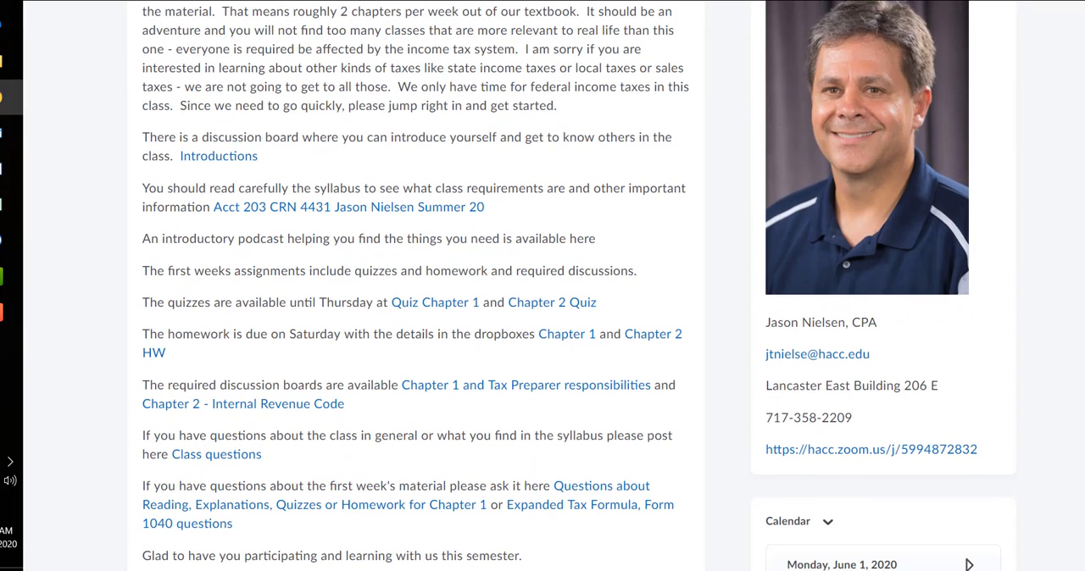
mouse_move(890, 358)
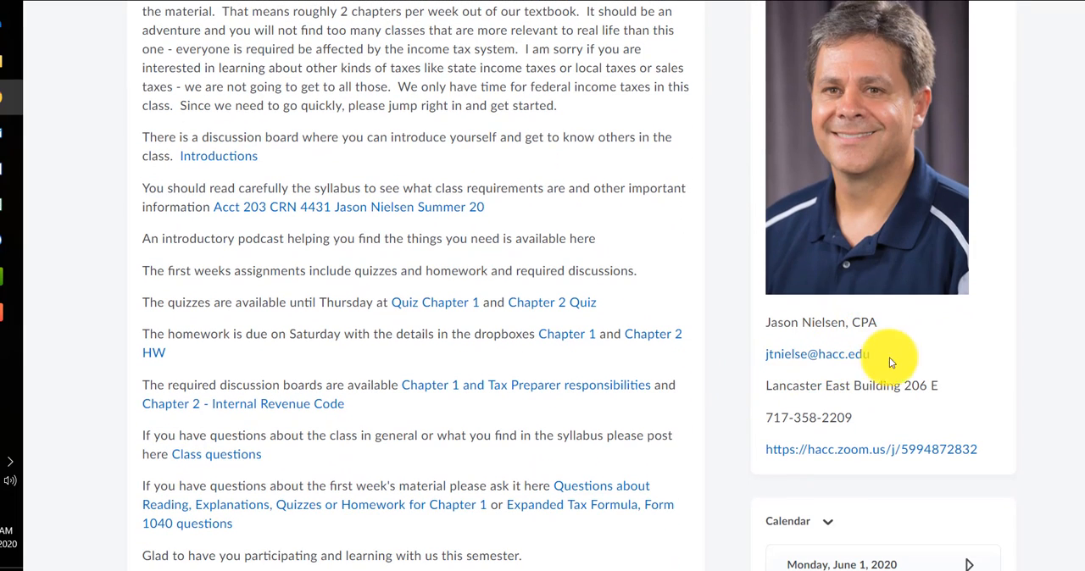
mouse_move(856, 385)
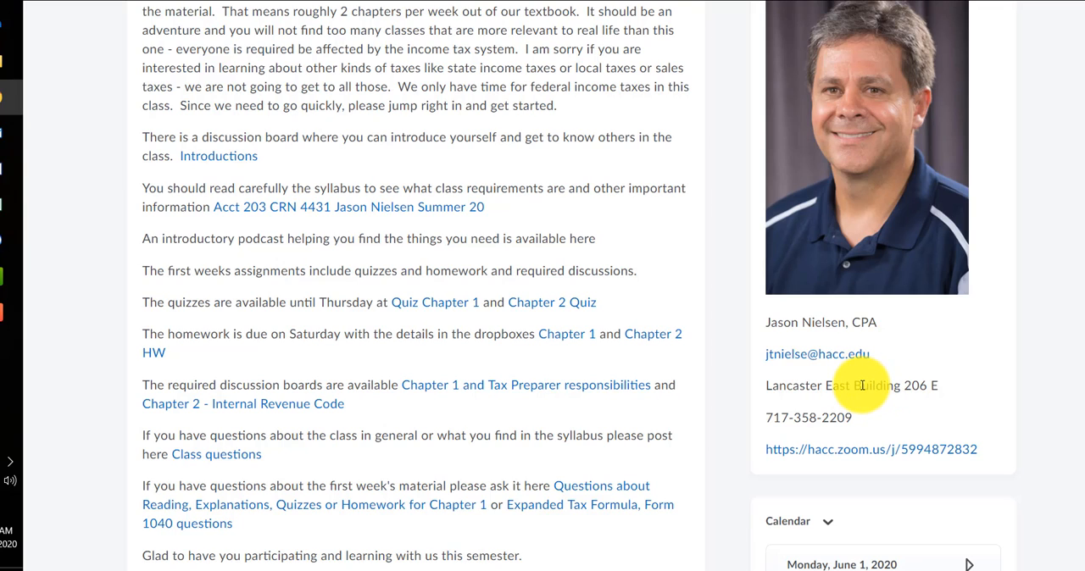
mouse_move(804, 424)
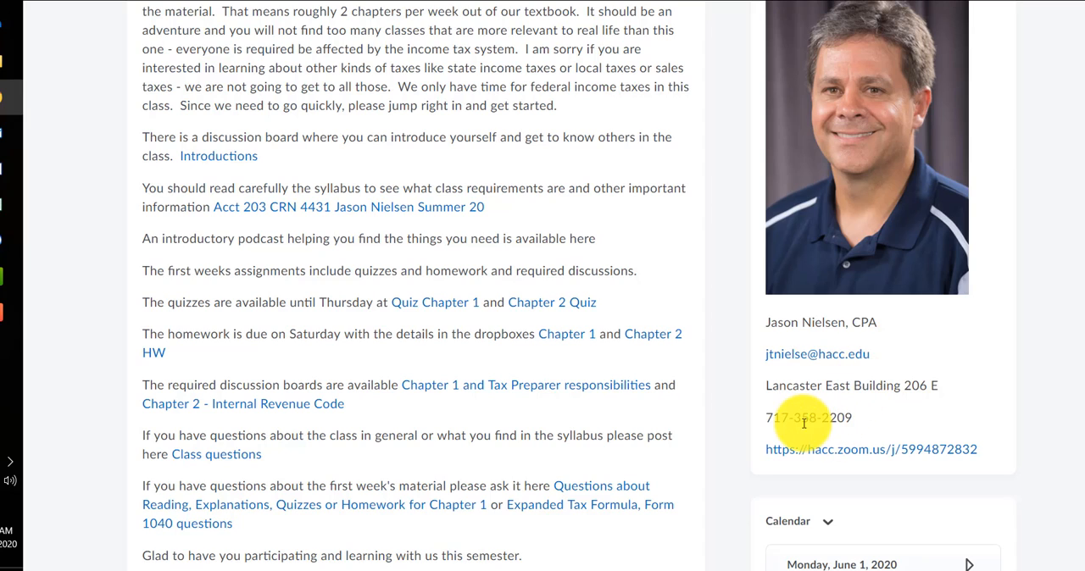
mouse_move(839, 415)
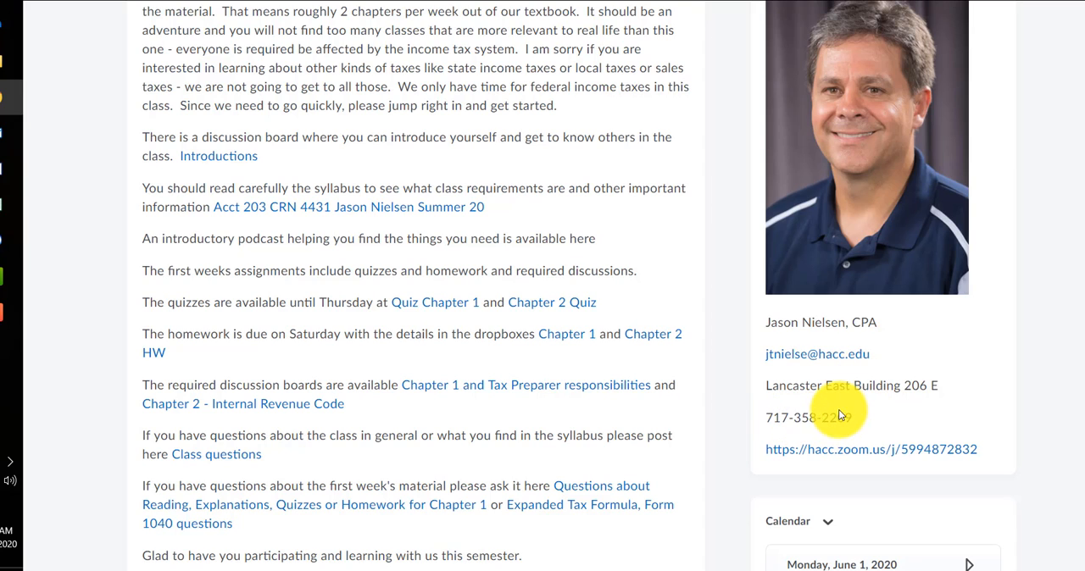
mouse_move(968, 363)
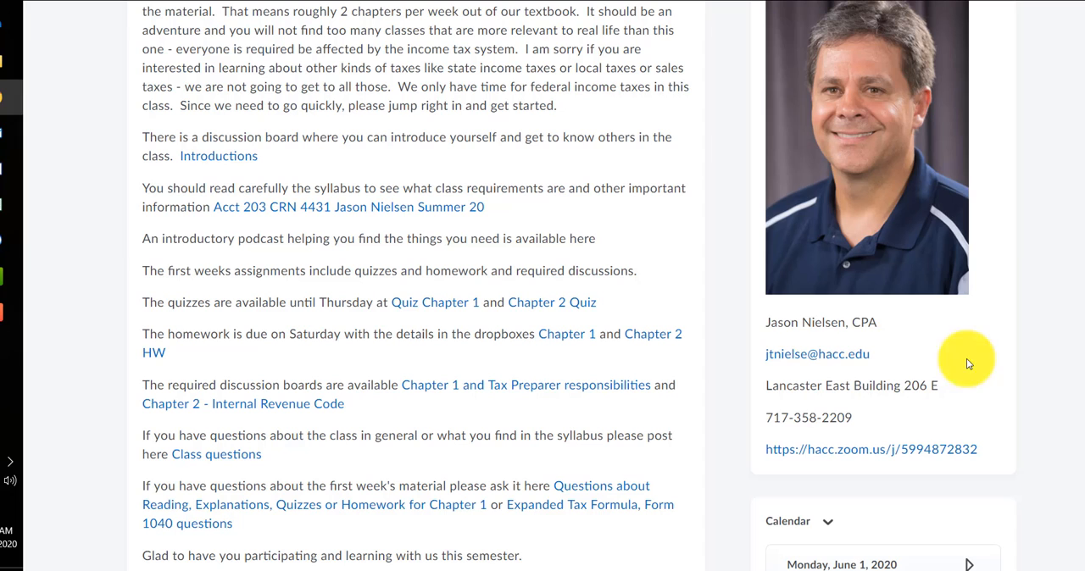
scroll(down, 3)
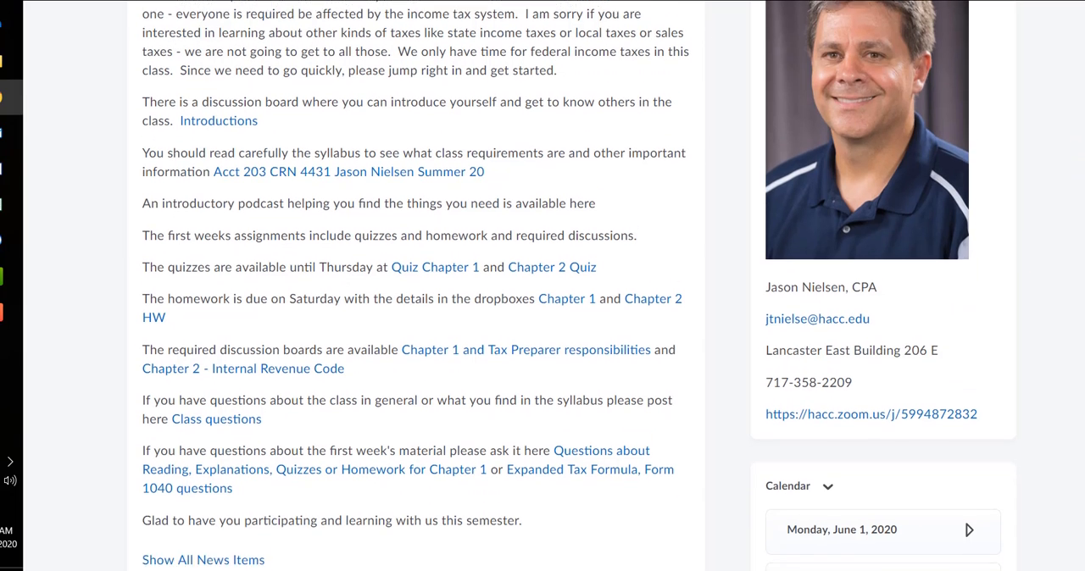
scroll(down, 3)
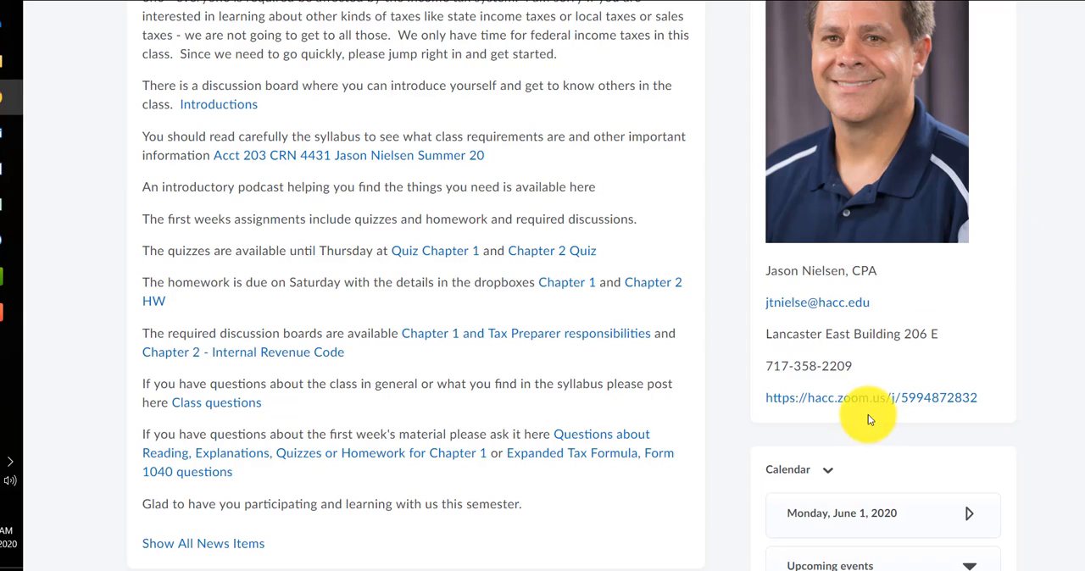
mouse_move(1001, 324)
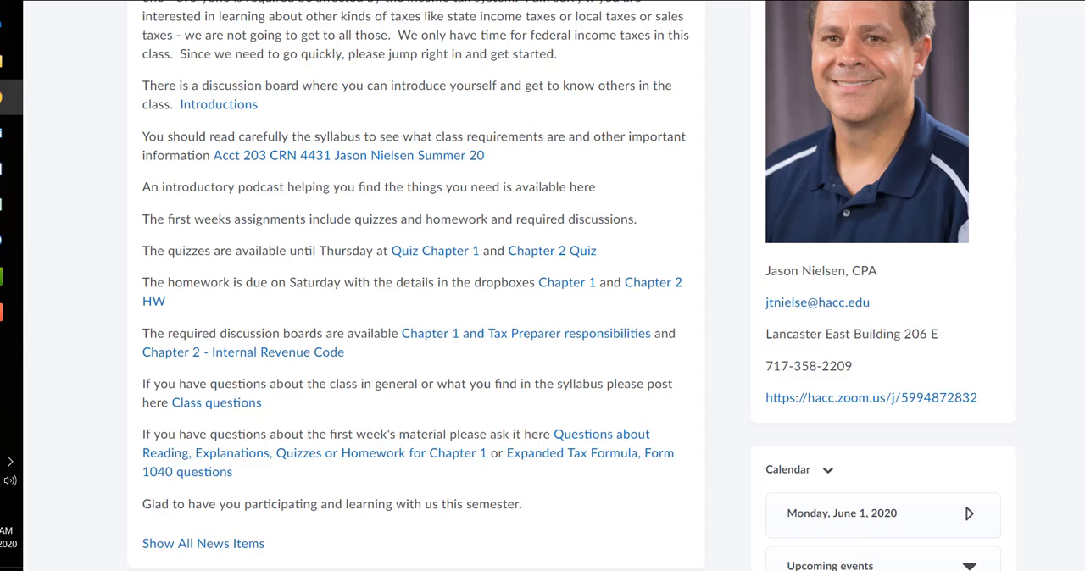
scroll(down, 3)
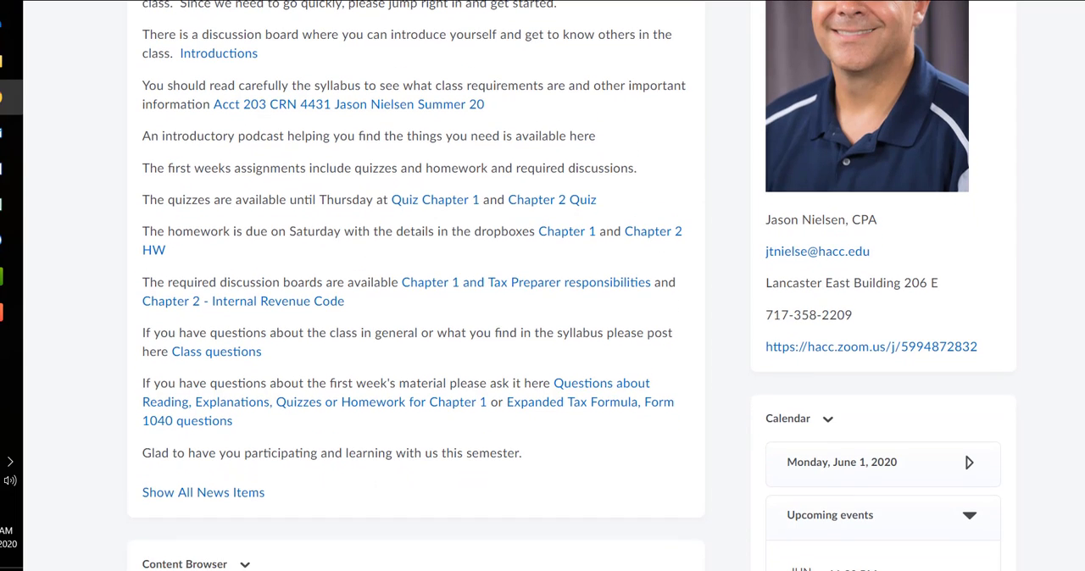
scroll(down, 3)
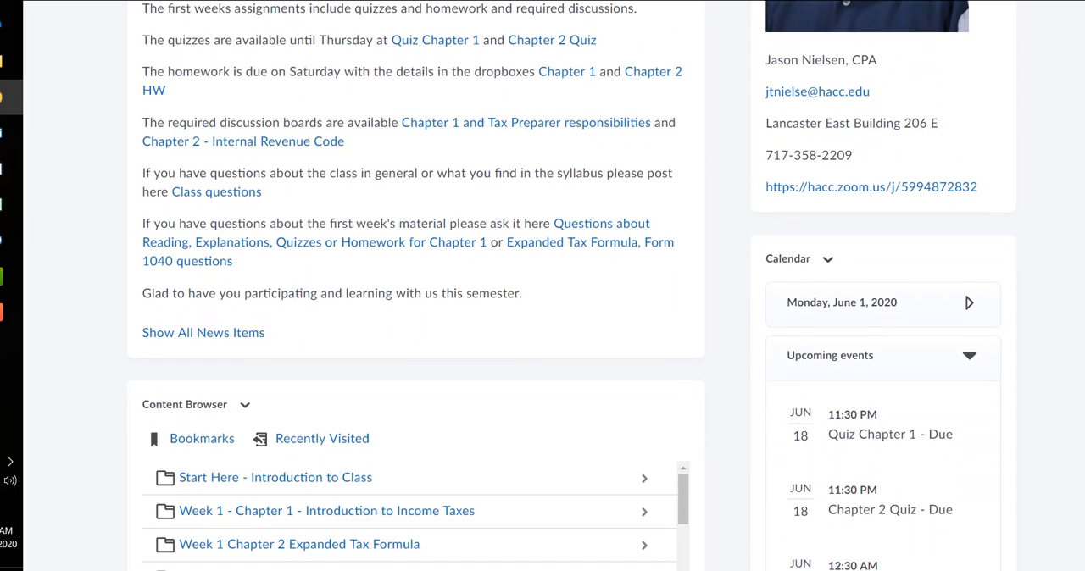
scroll(down, 3)
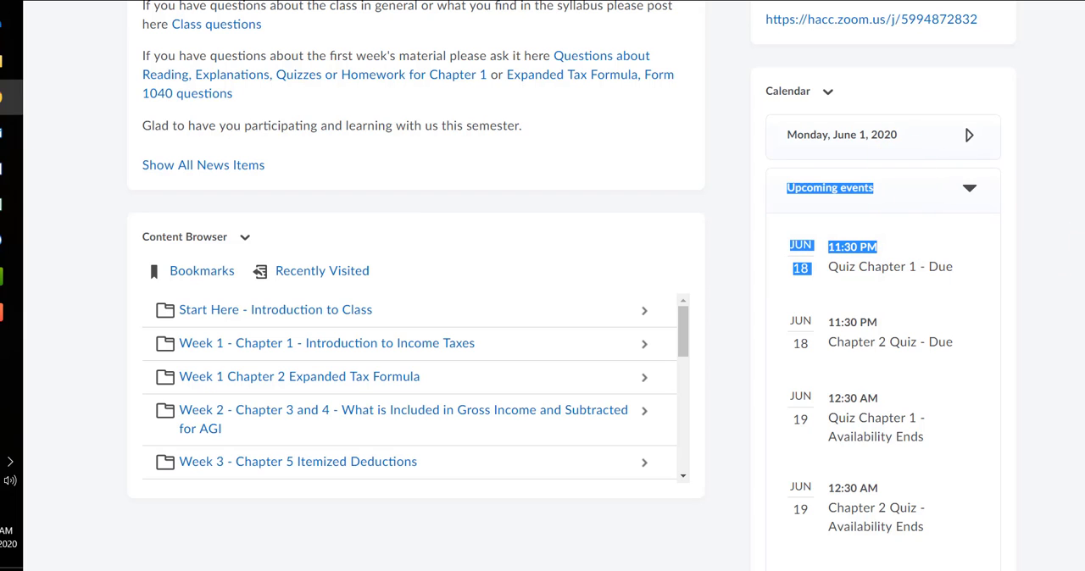
scroll(down, 3)
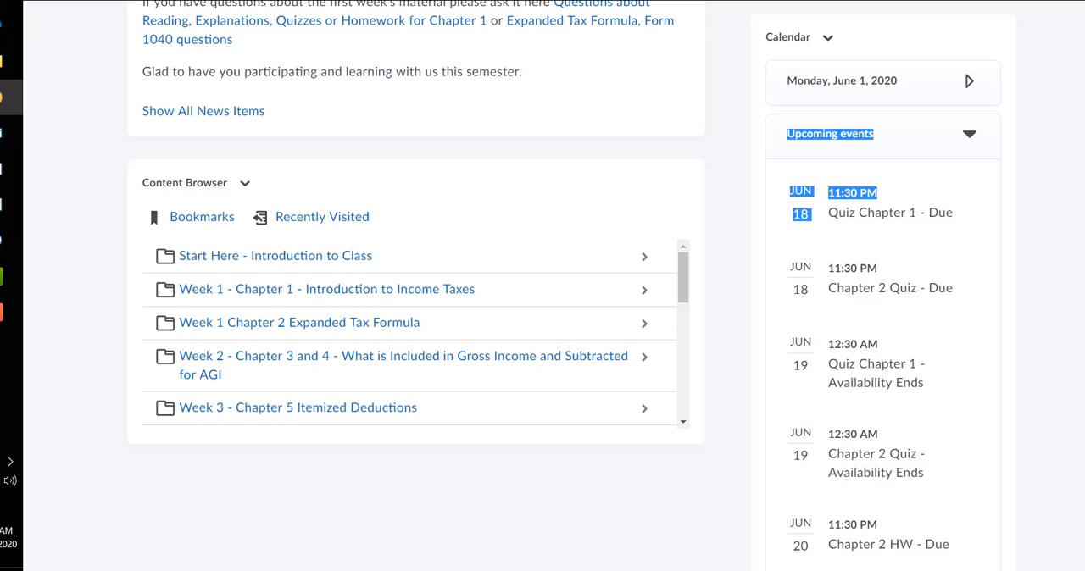
mouse_move(344, 323)
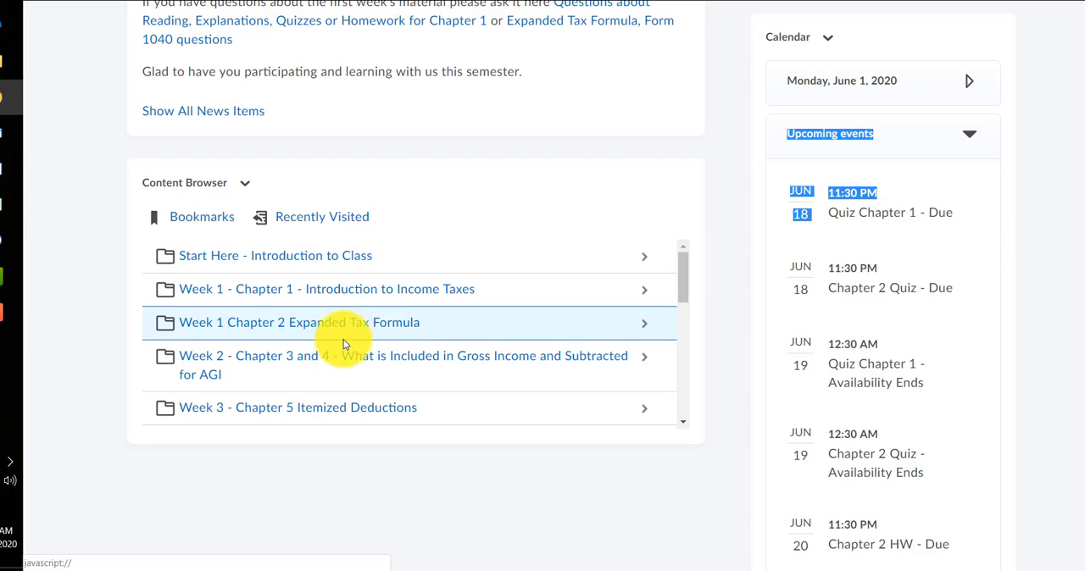
mouse_move(490, 327)
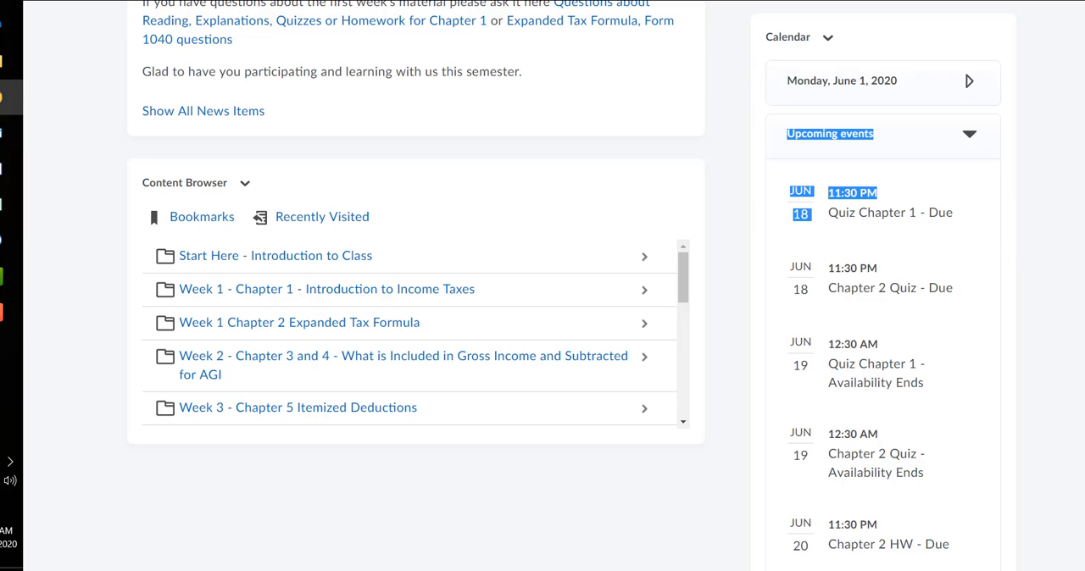
scroll(down, 3)
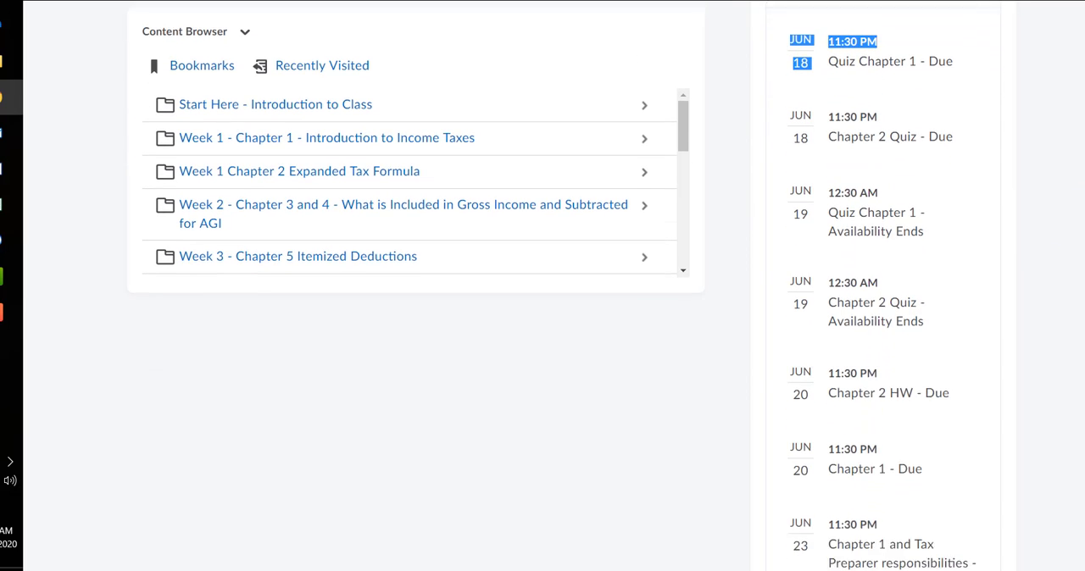
scroll(down, 3)
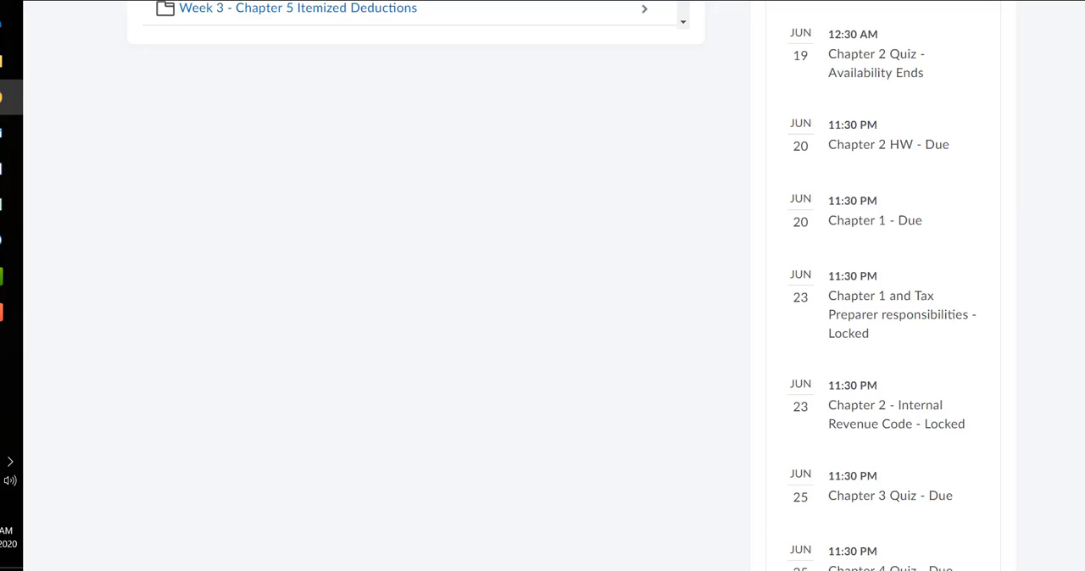
scroll(down, 3)
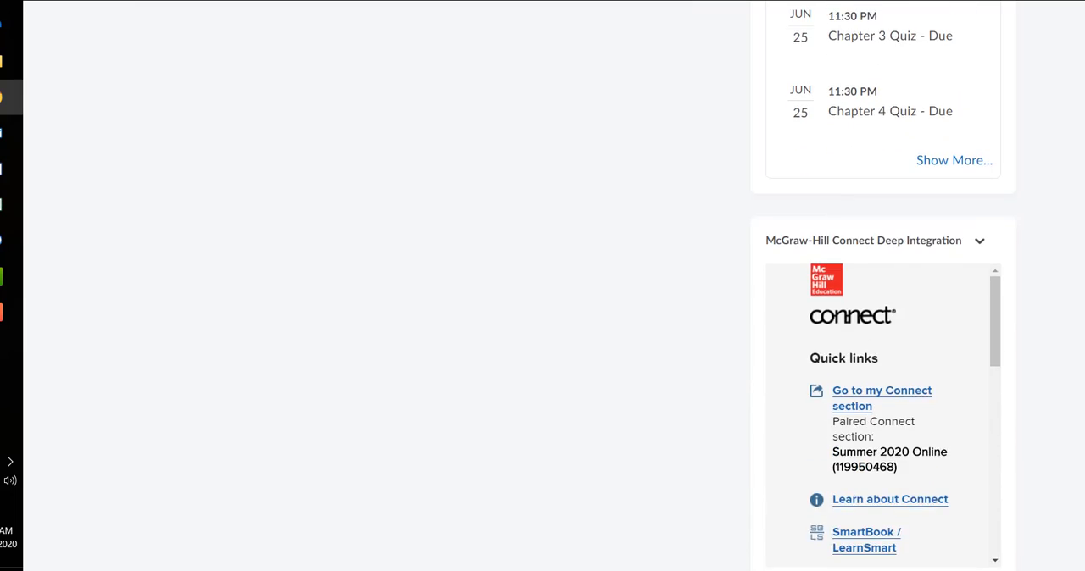
scroll(down, 3)
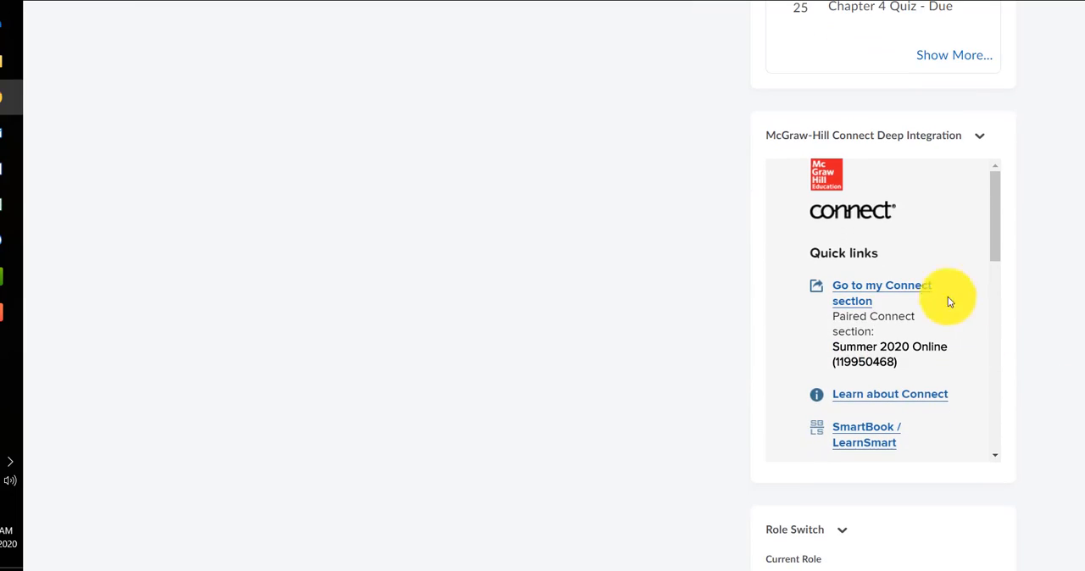
mouse_move(902, 237)
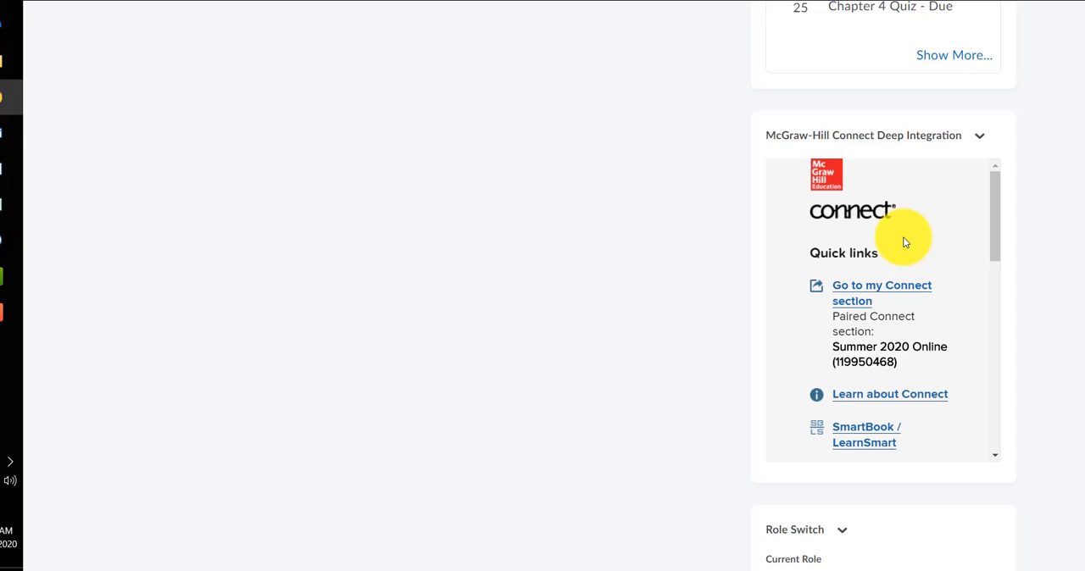
mouse_move(855, 286)
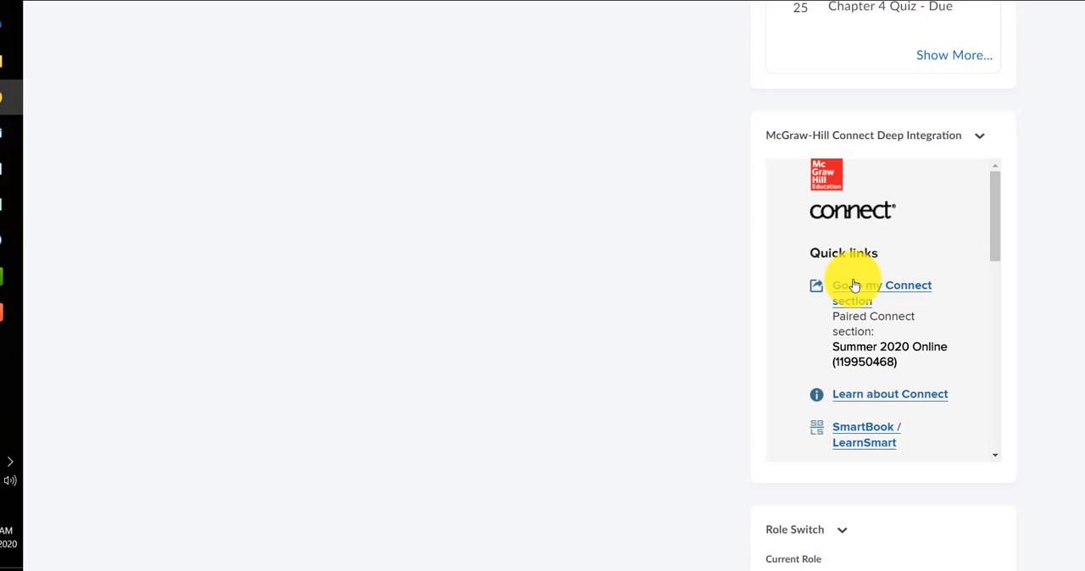
mouse_move(1080, 379)
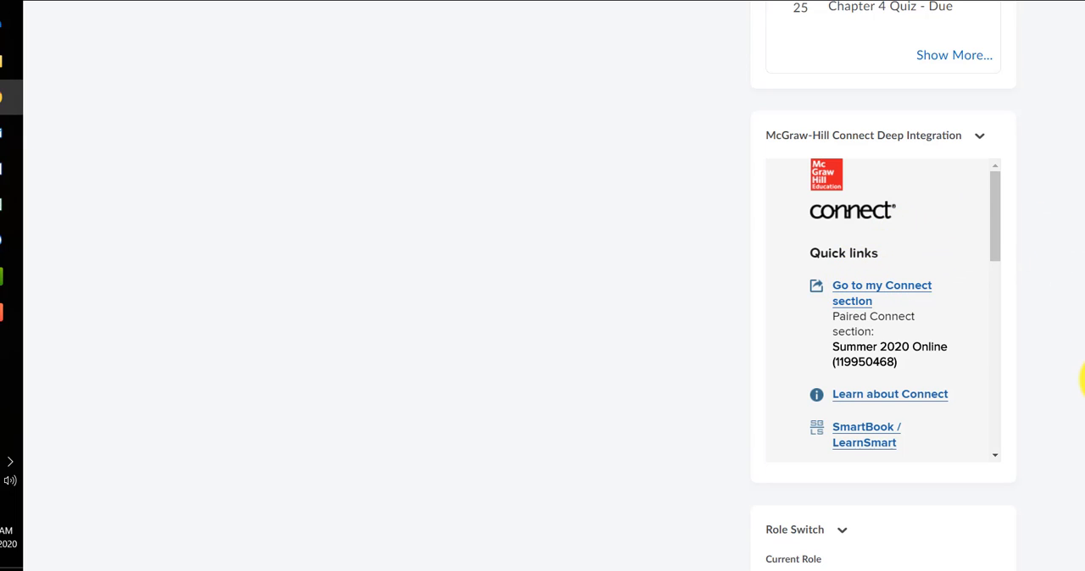
mouse_move(867, 292)
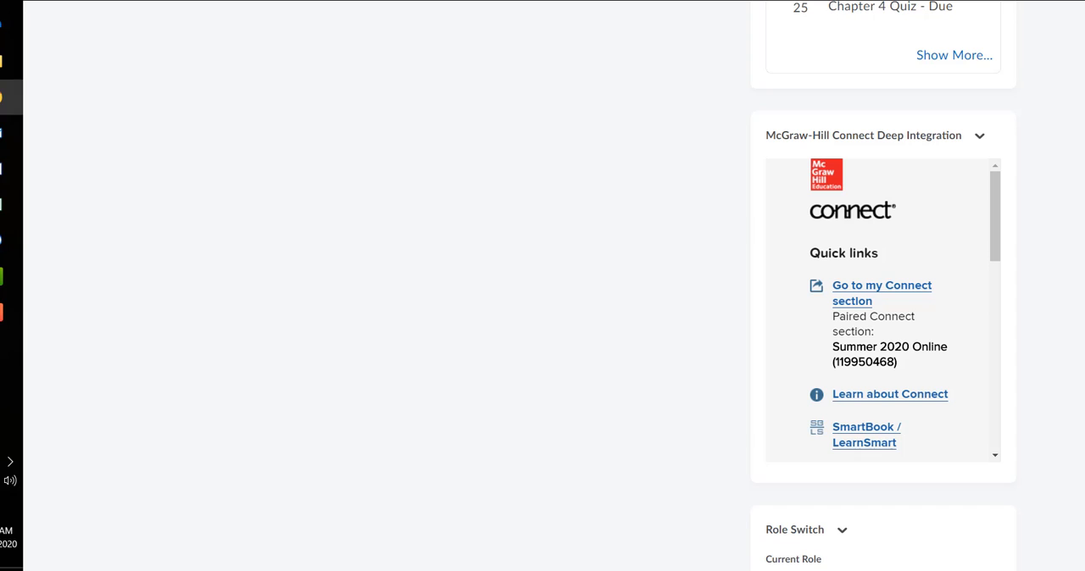
scroll(up, 3)
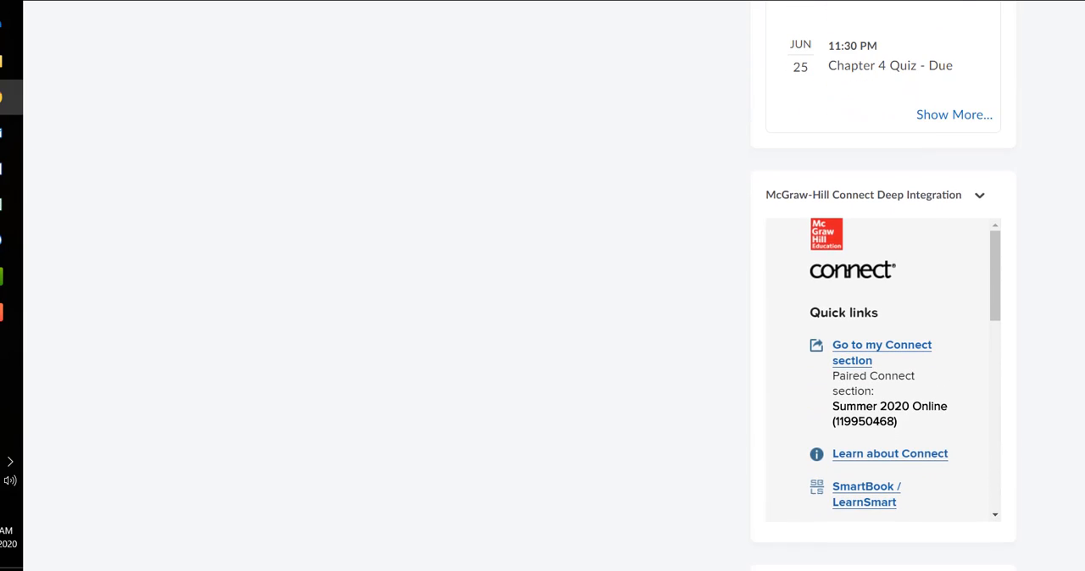
scroll(down, 3)
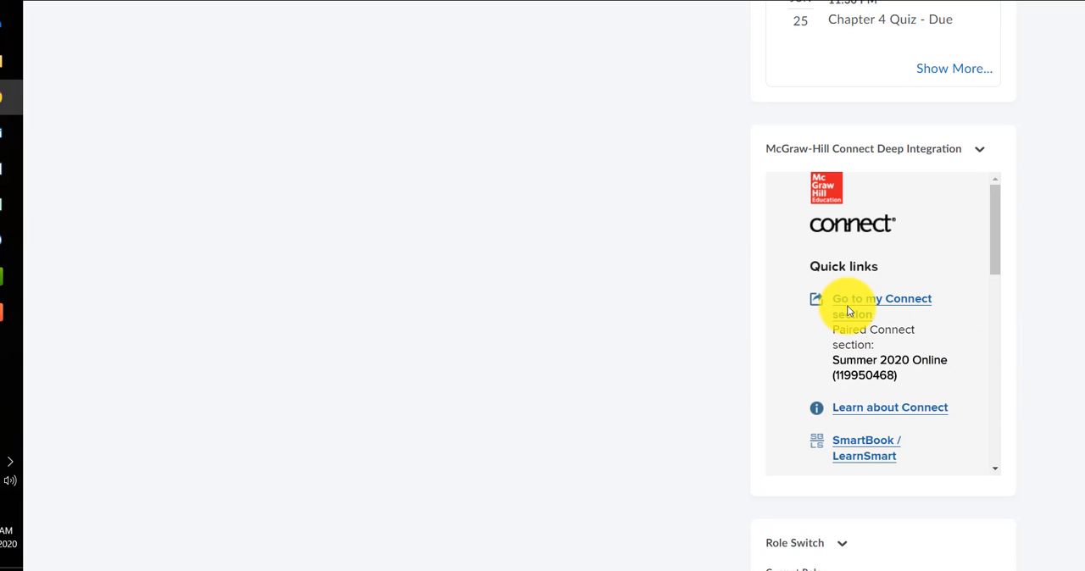
- Return to the top of the course home page and open Content
scroll(up, 3)
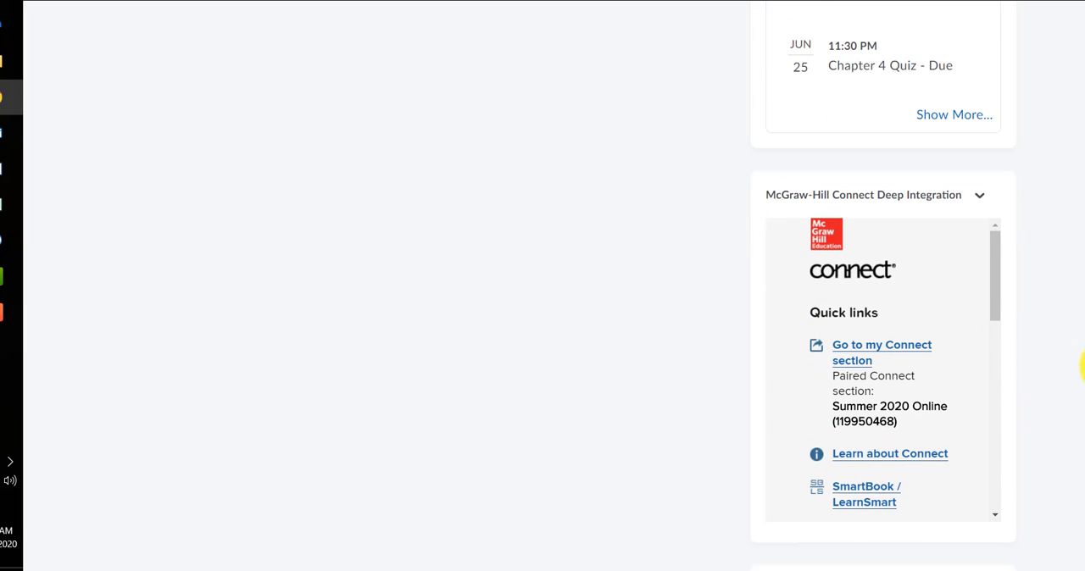
scroll(up, 3)
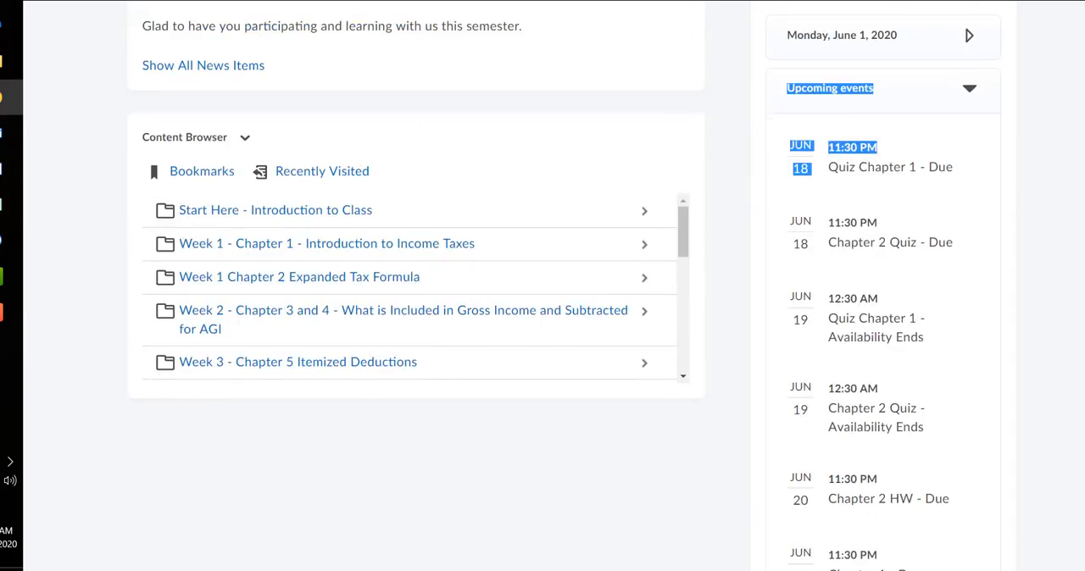
scroll(up, 3)
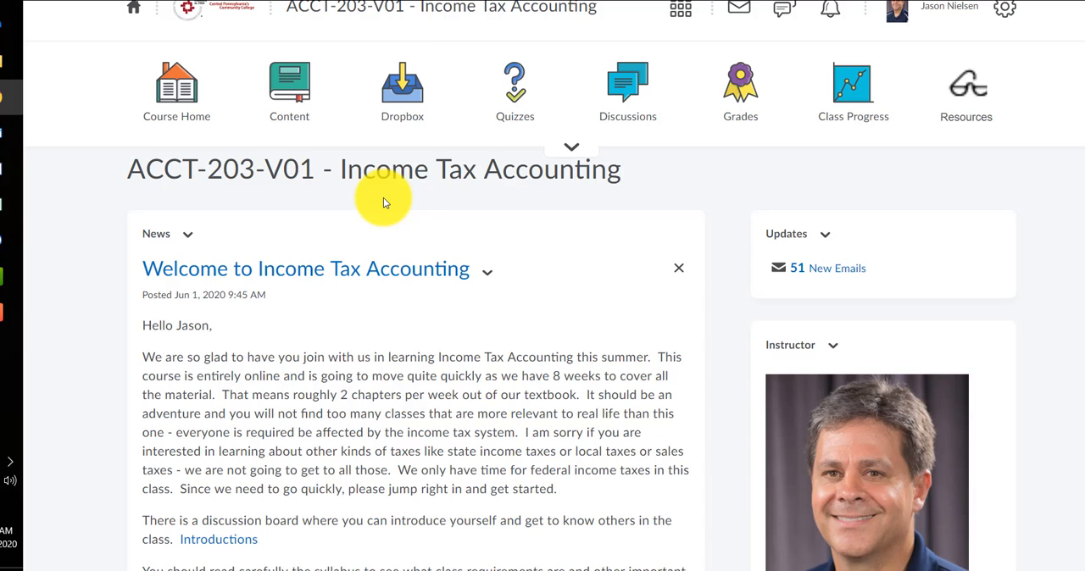
mouse_move(279, 204)
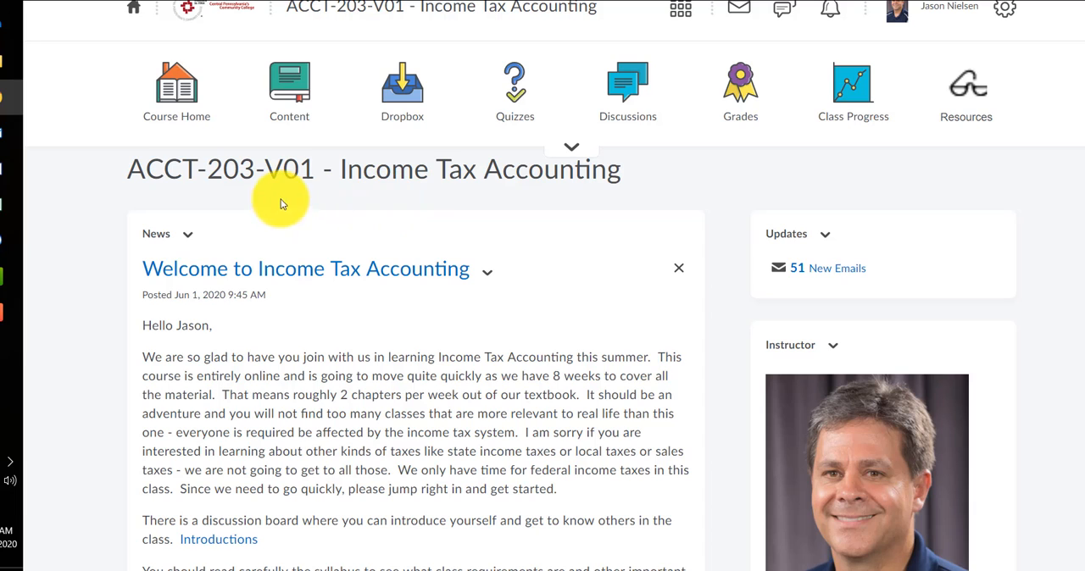
click(289, 85)
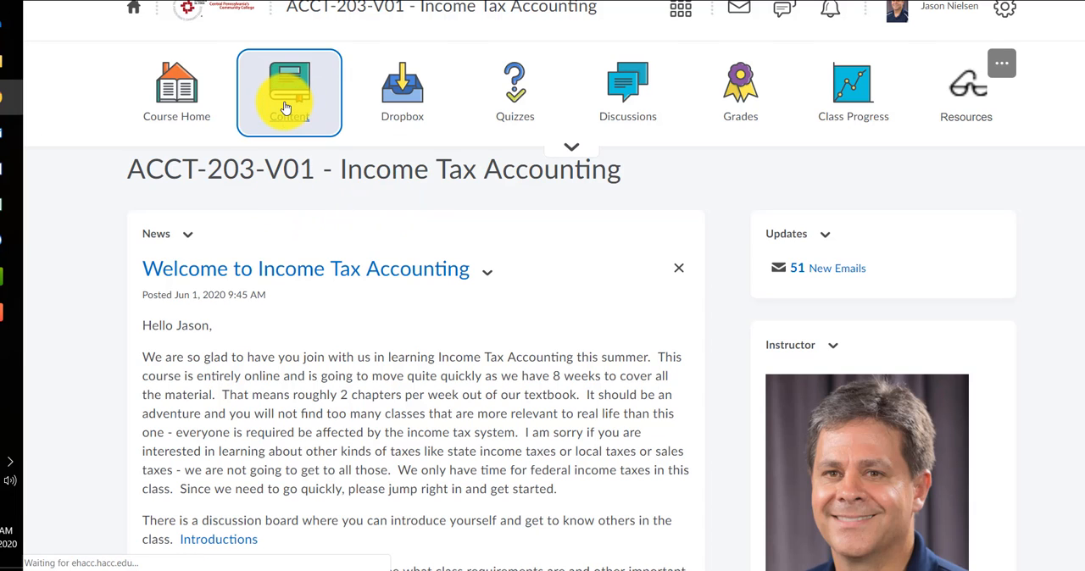
click(289, 94)
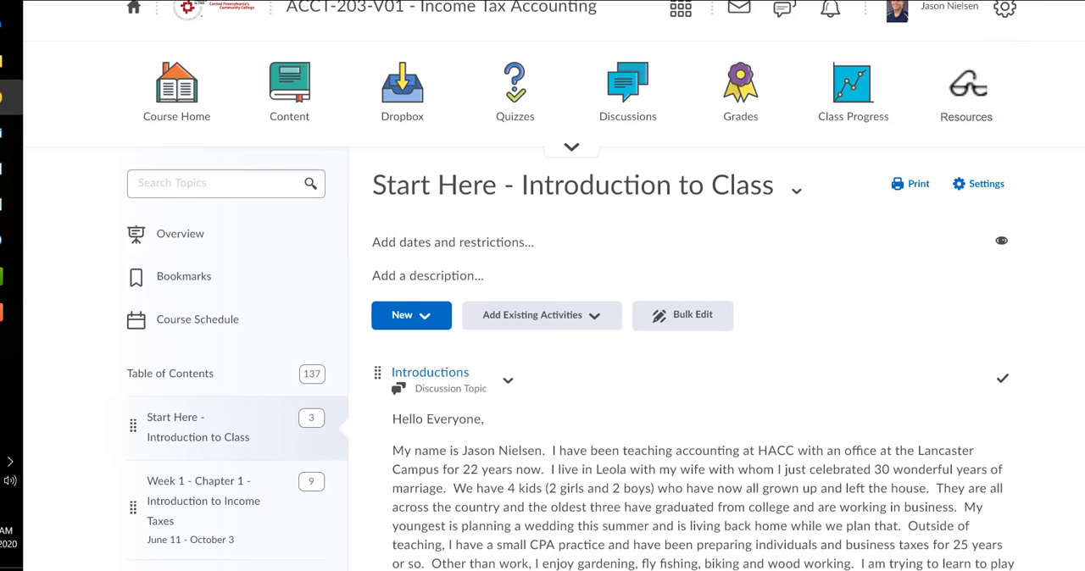
scroll(down, 3)
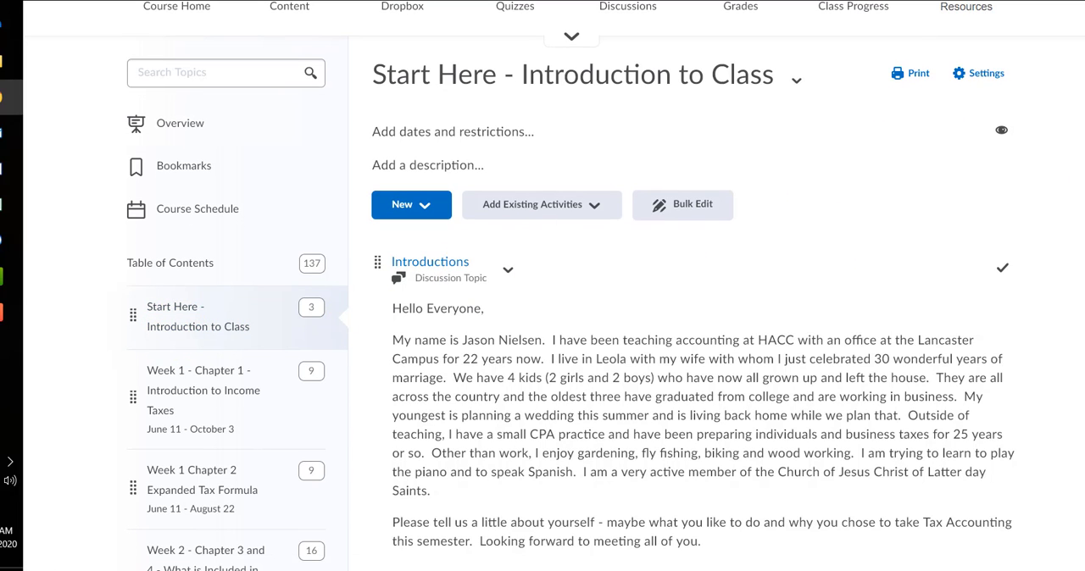
scroll(down, 3)
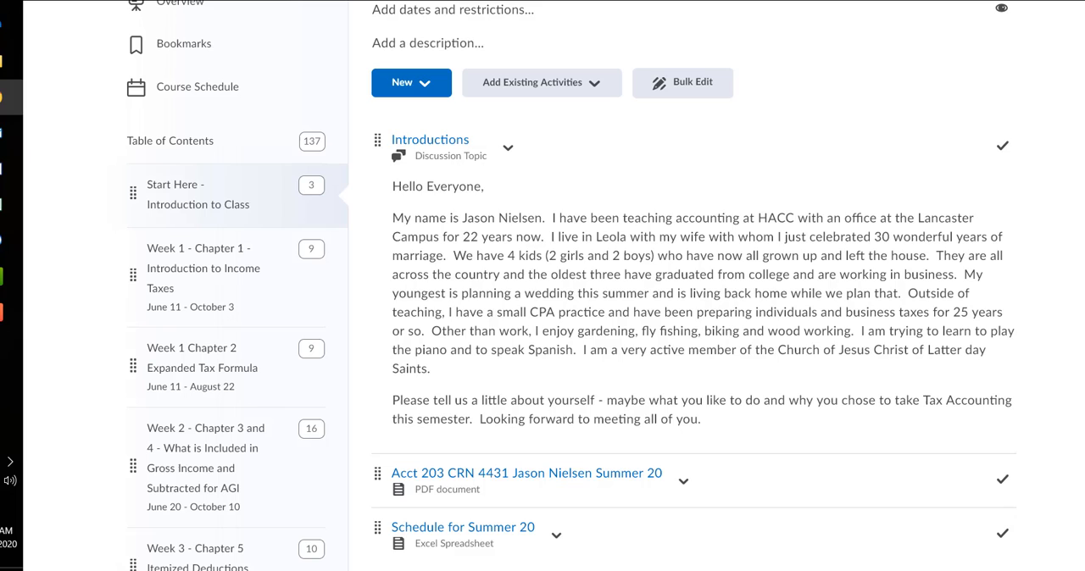
mouse_move(1059, 217)
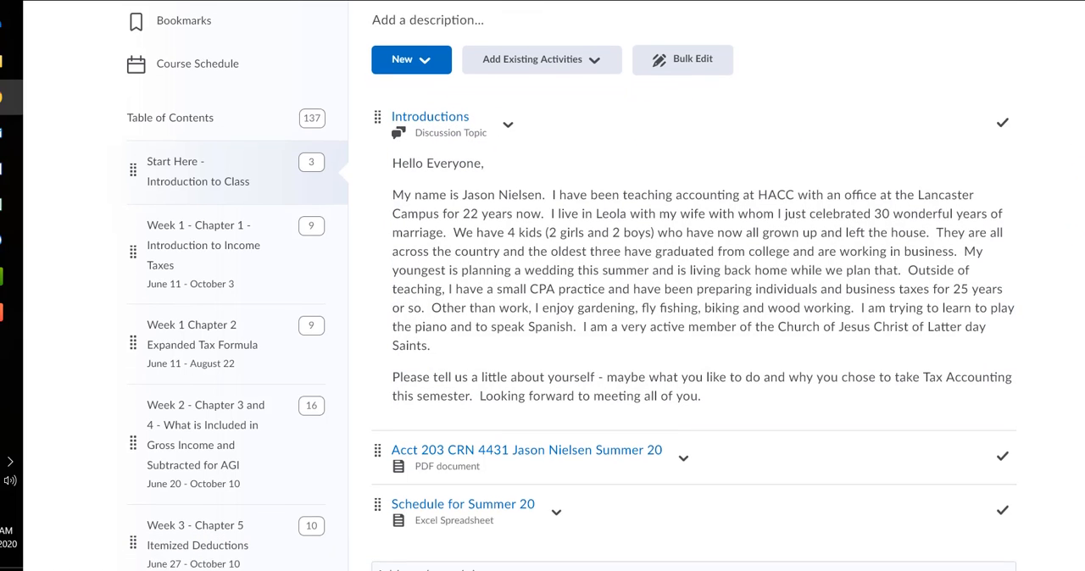
scroll(down, 3)
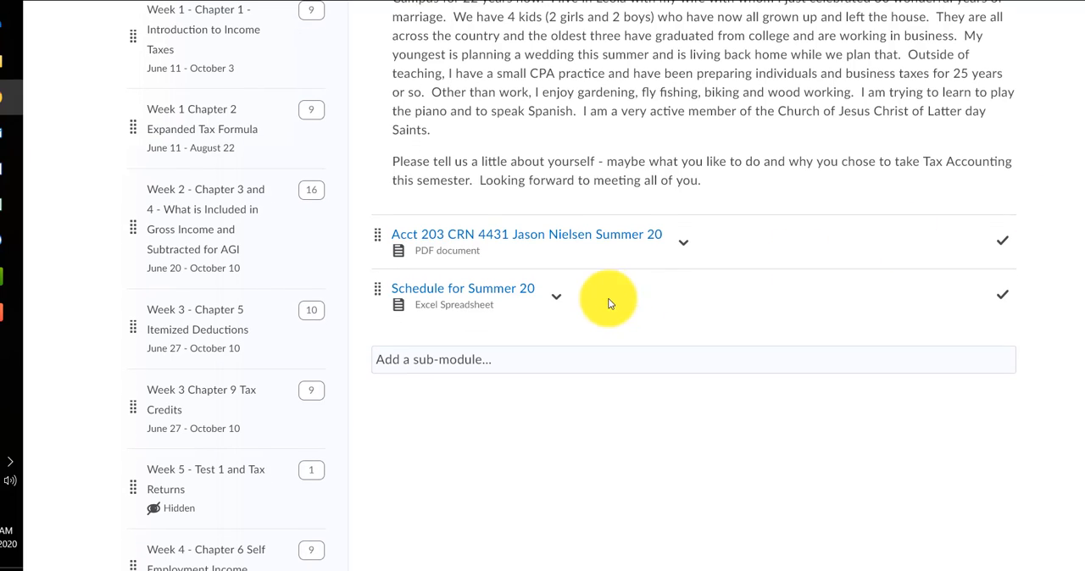
mouse_move(462, 237)
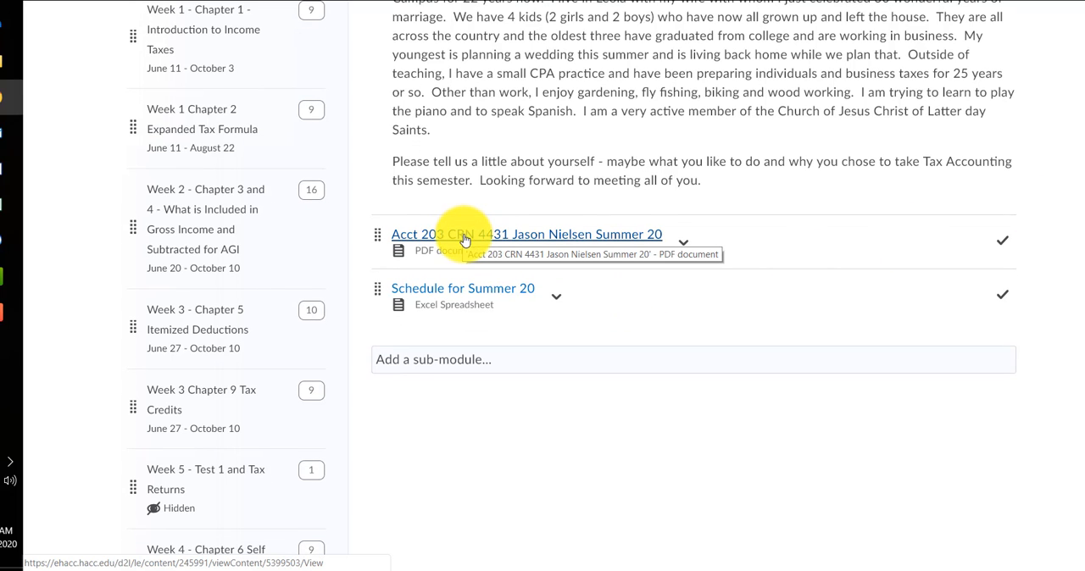
mouse_move(493, 246)
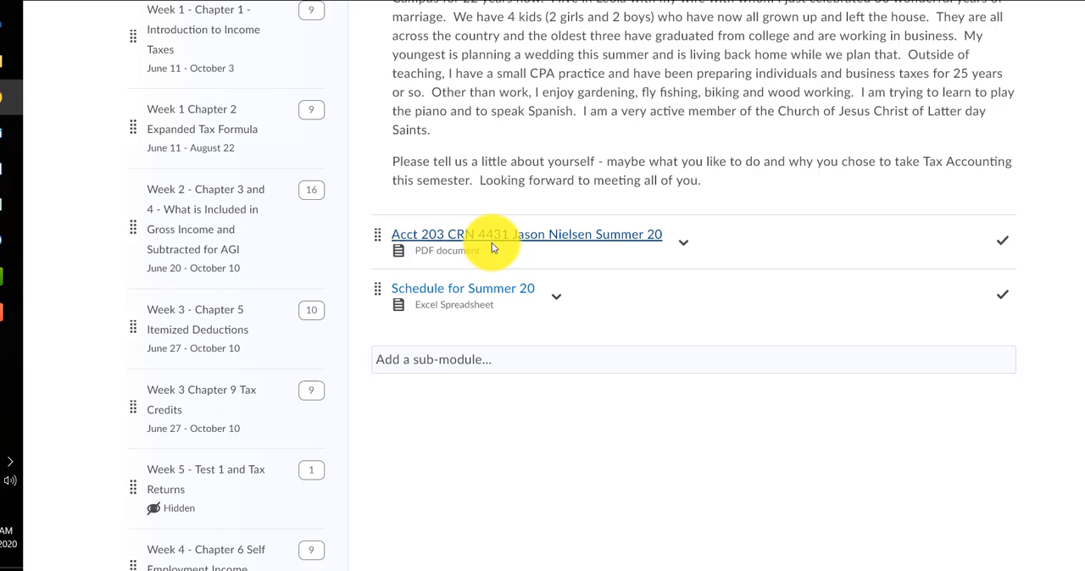
mouse_move(1076, 165)
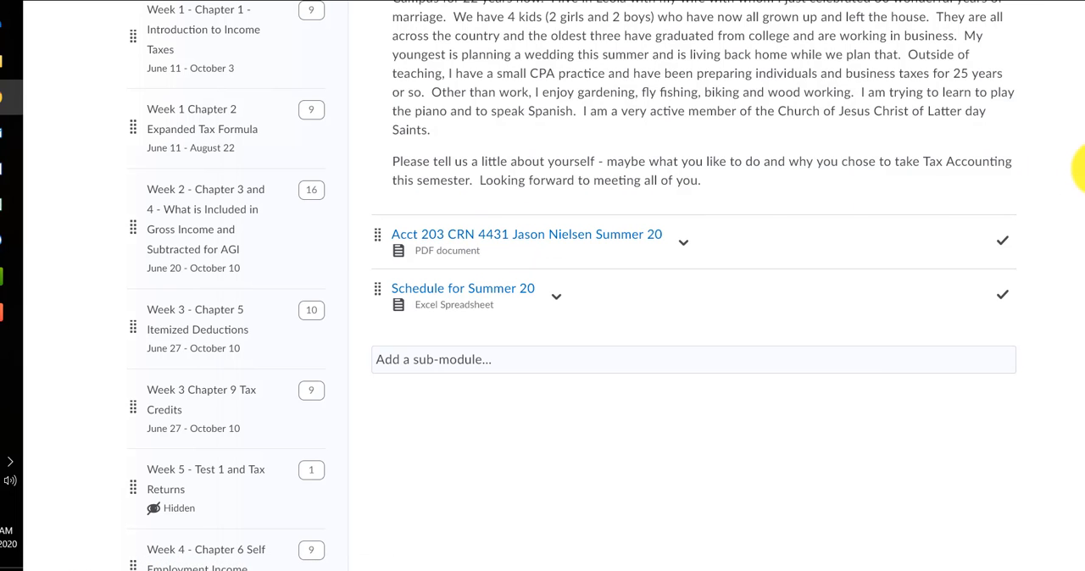
scroll(up, 3)
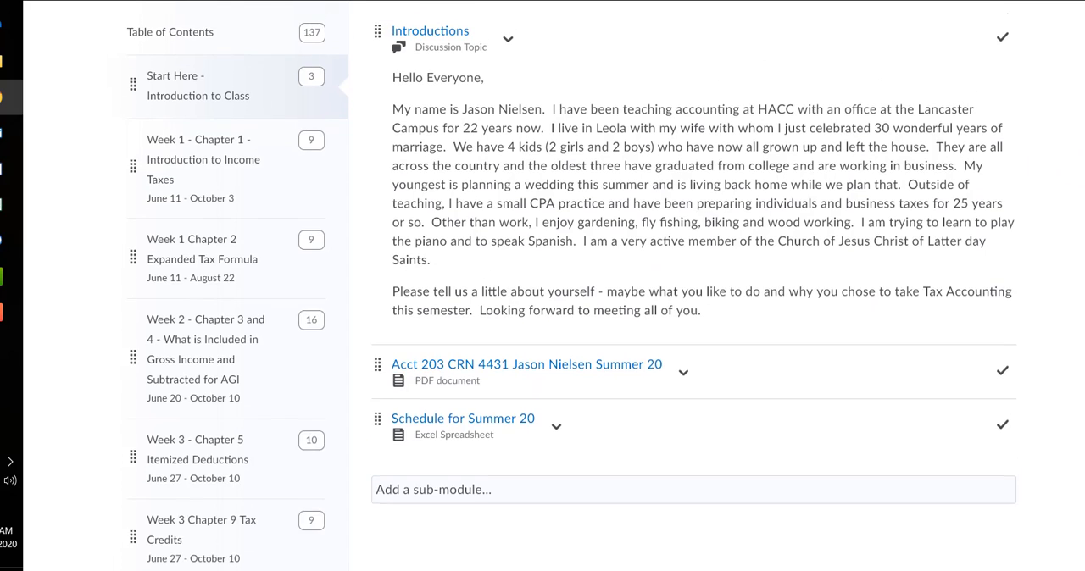
scroll(up, 3)
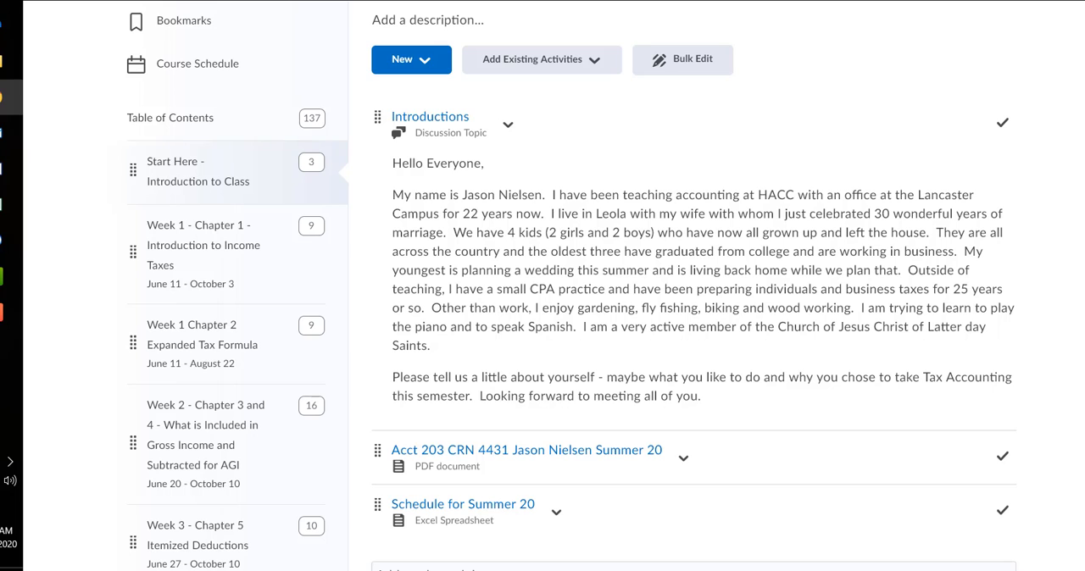
scroll(up, 3)
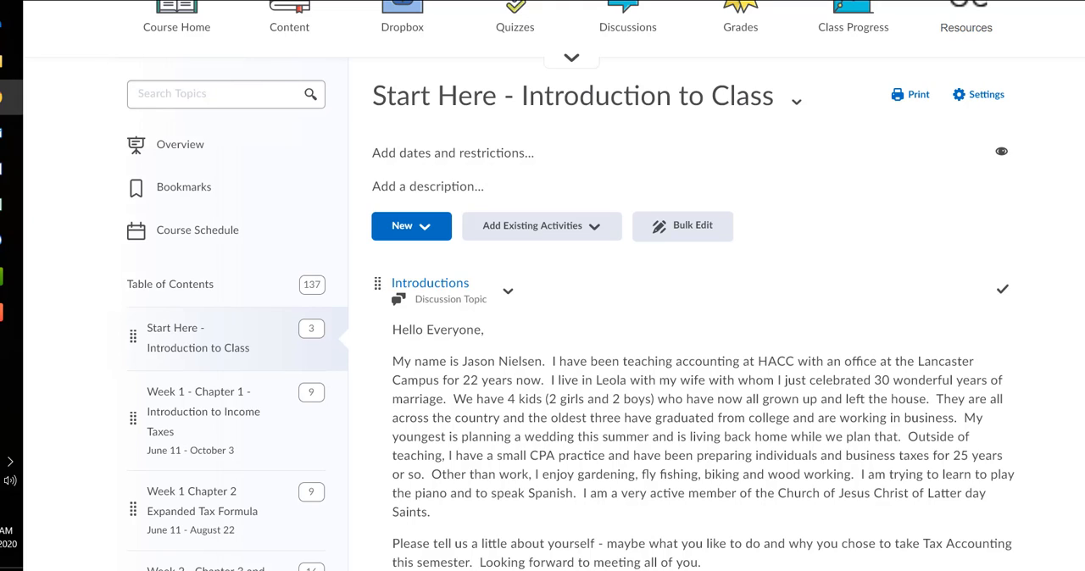
mouse_move(1017, 108)
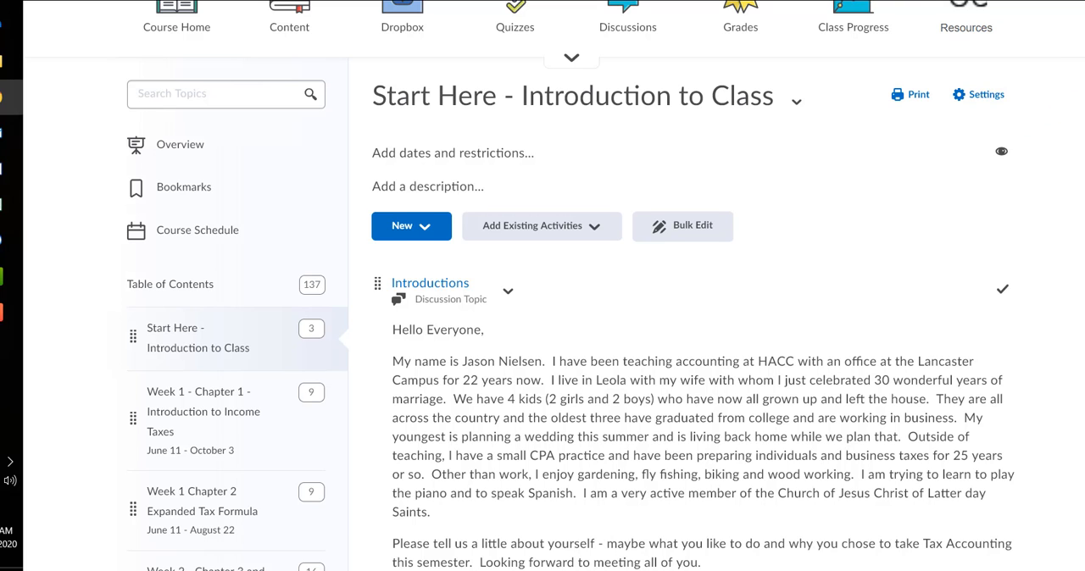
- Show Week 1 - Chapter 1's Reading and Explanation, Quiz, Discussion and Homework sub-modules
scroll(up, 3)
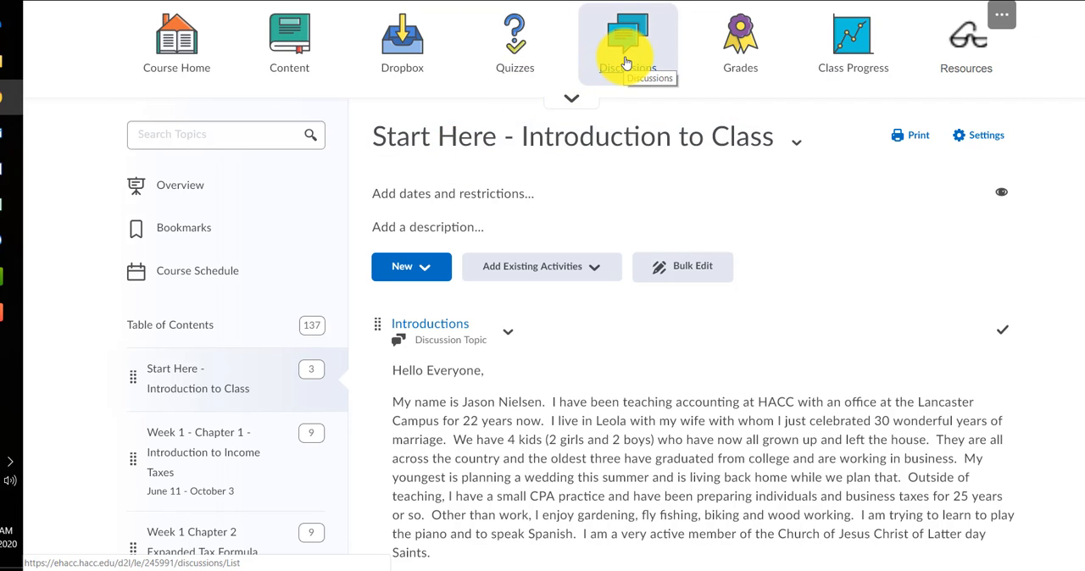
mouse_move(310, 454)
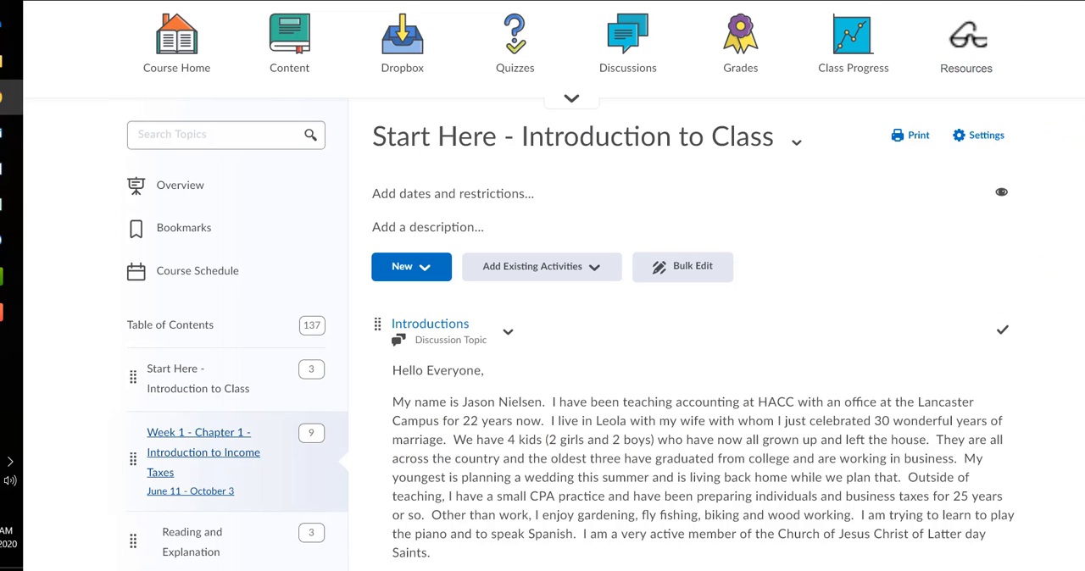
scroll(down, 3)
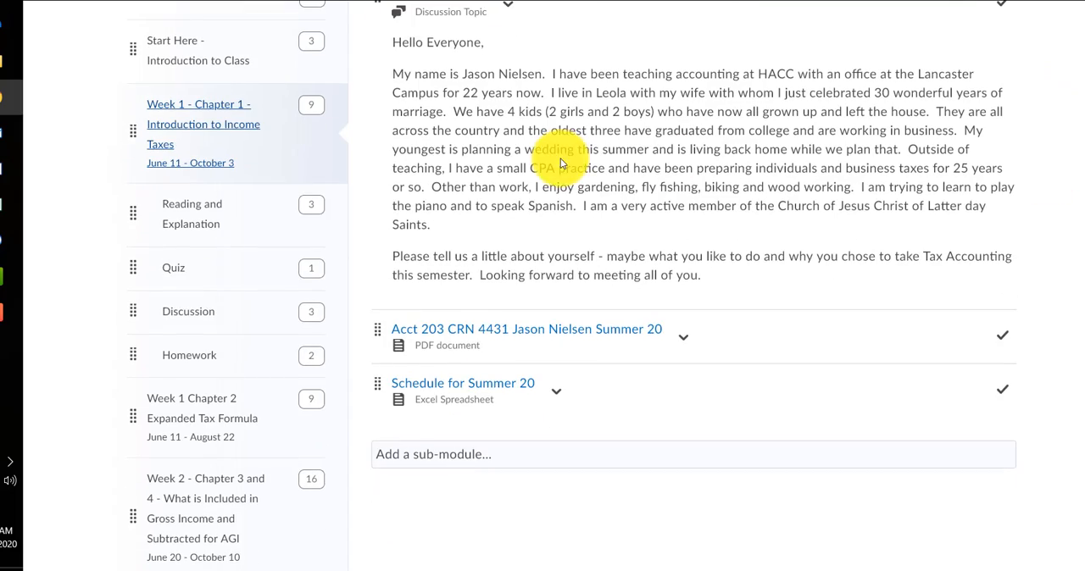
- Open Week 1 - Chapter 1, past its PowerPoint and two videos, to Quiz Chapter 1
click(180, 104)
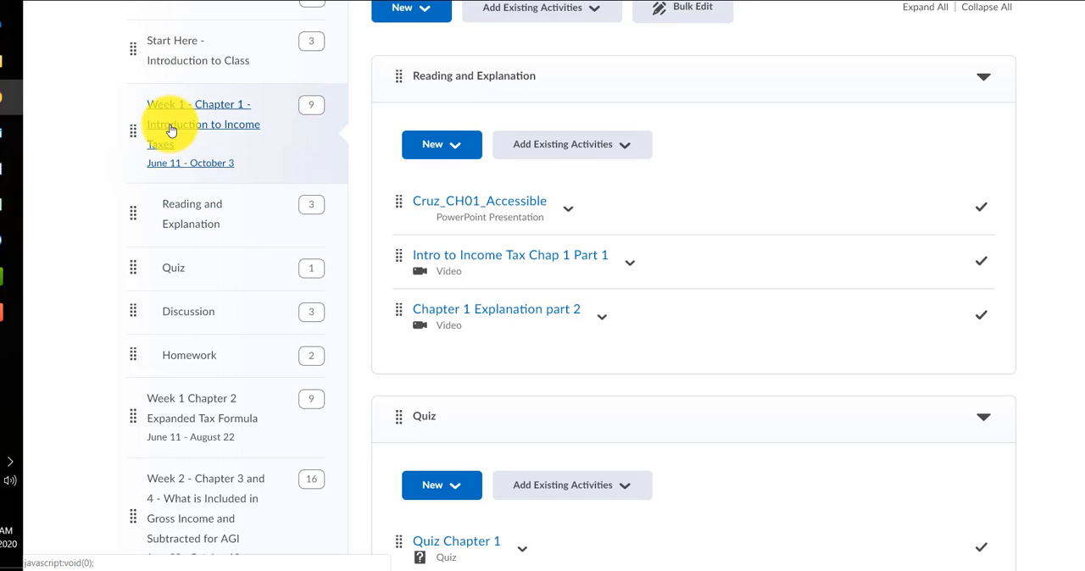
mouse_move(680, 118)
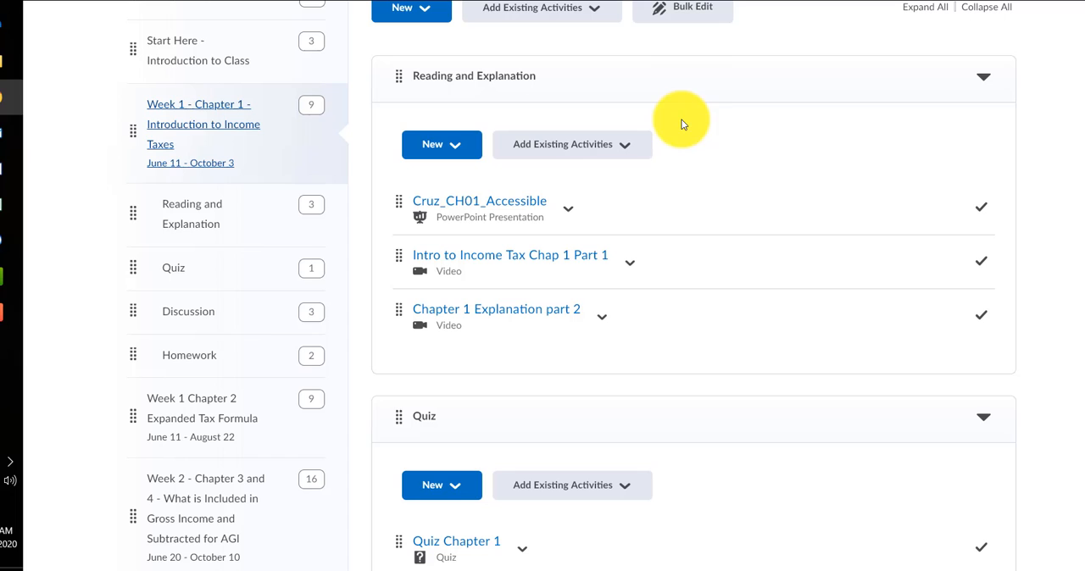
scroll(up, 3)
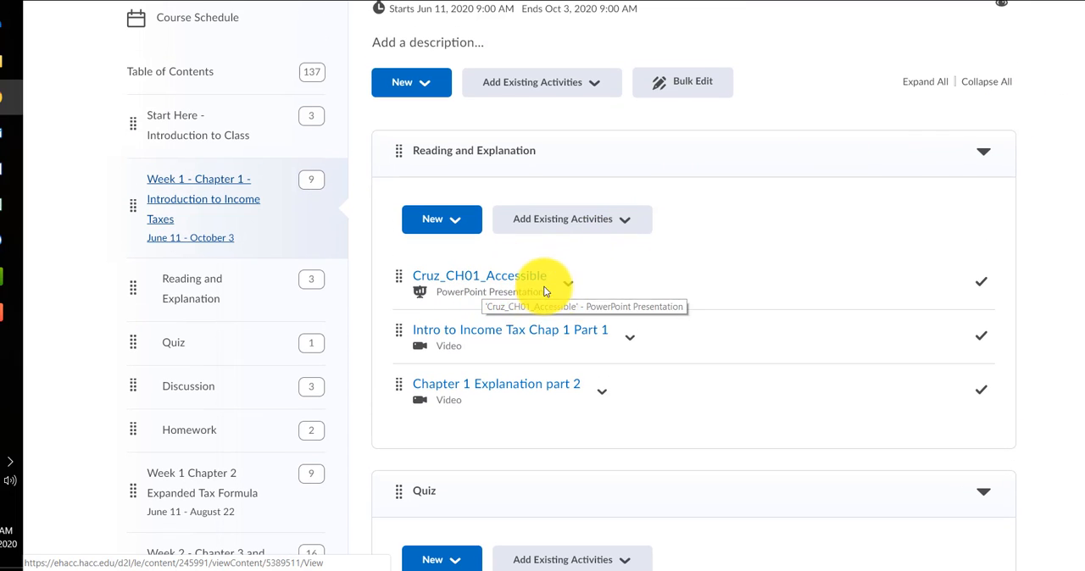
mouse_move(500, 284)
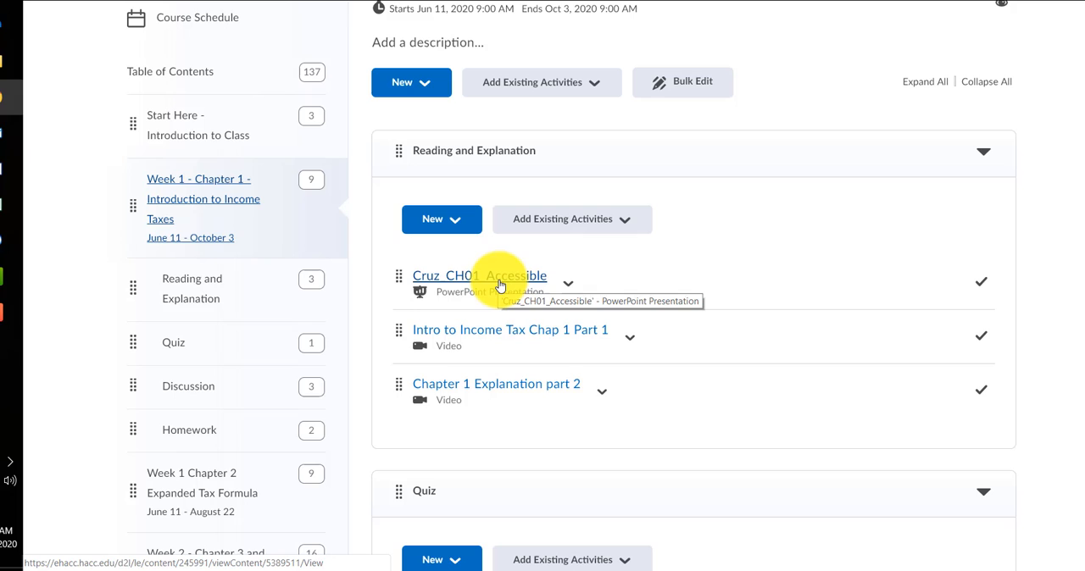
mouse_move(495, 330)
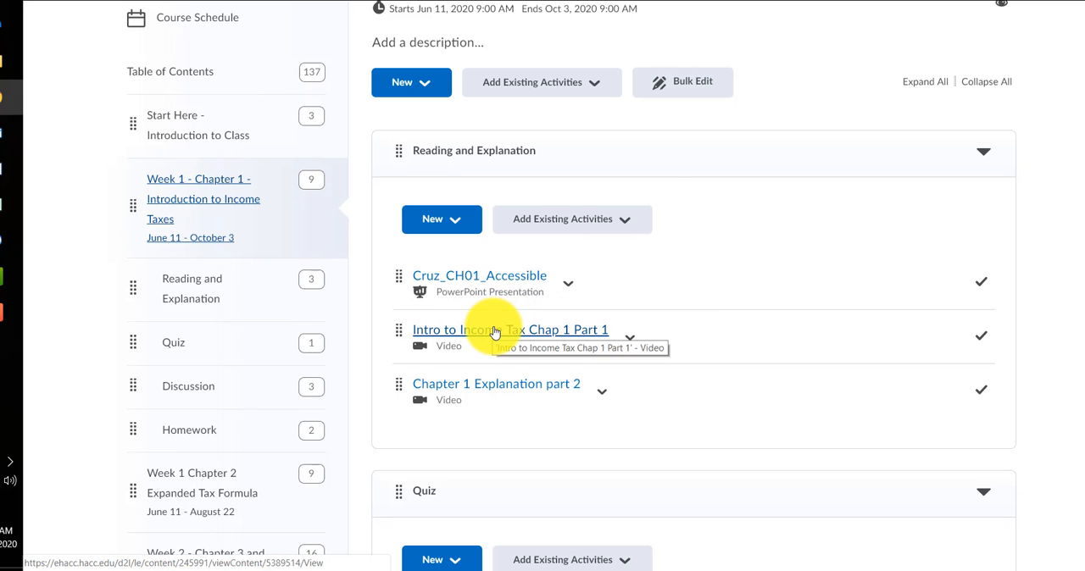
mouse_move(487, 320)
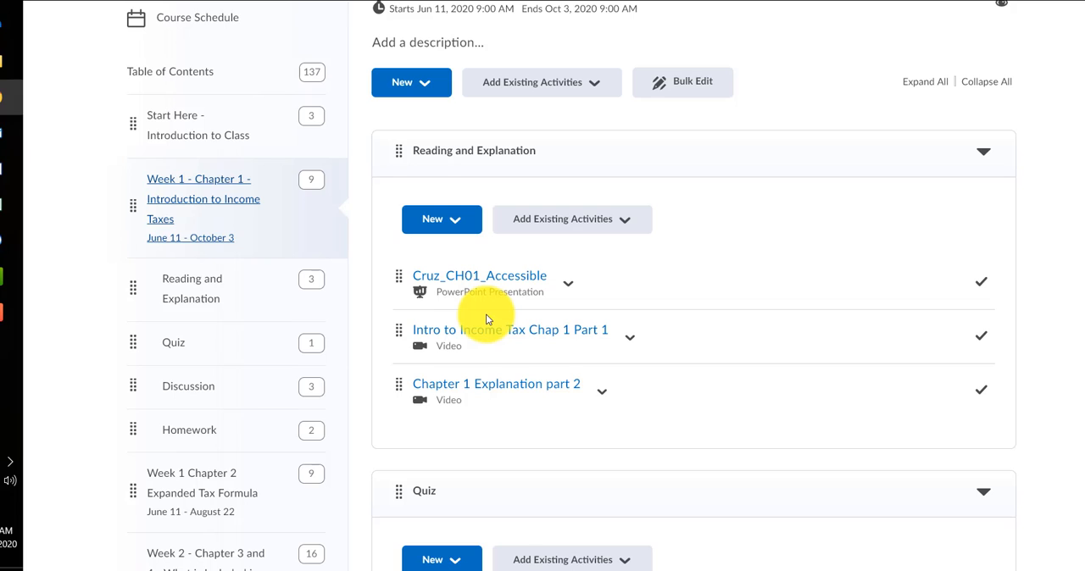
mouse_move(508, 390)
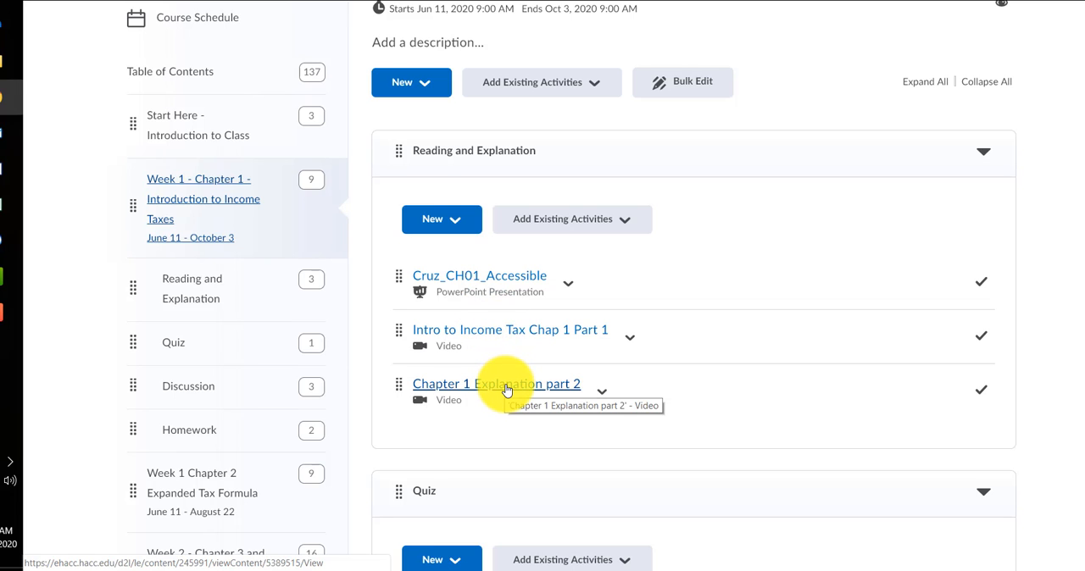
mouse_move(1020, 161)
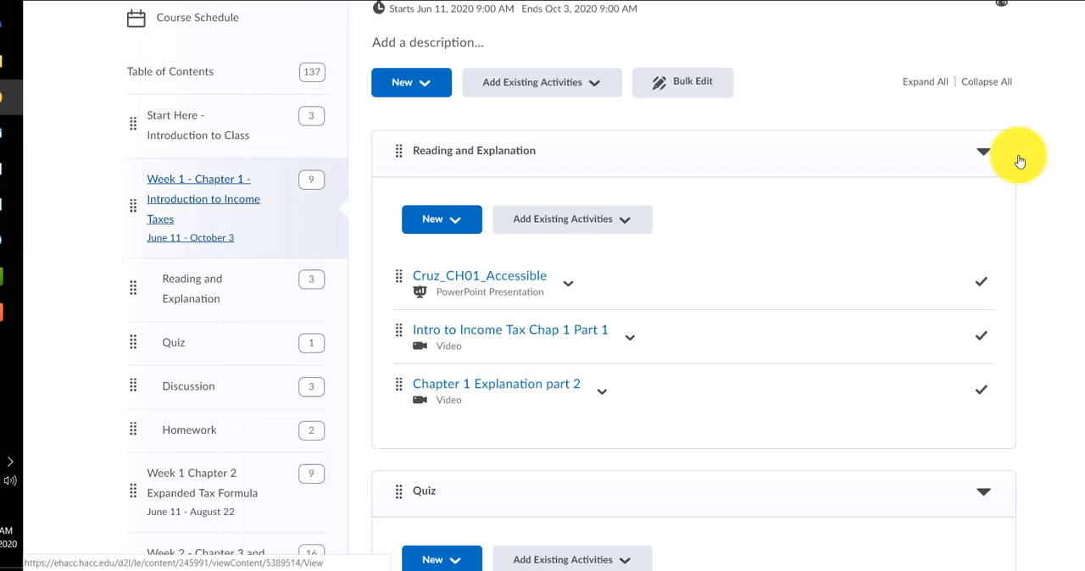
scroll(down, 3)
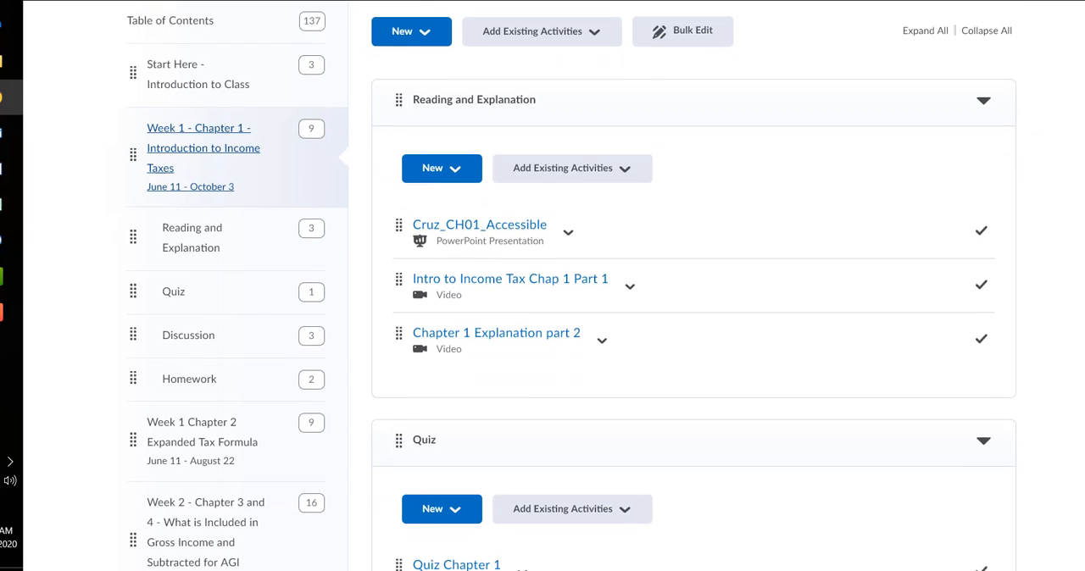
scroll(down, 3)
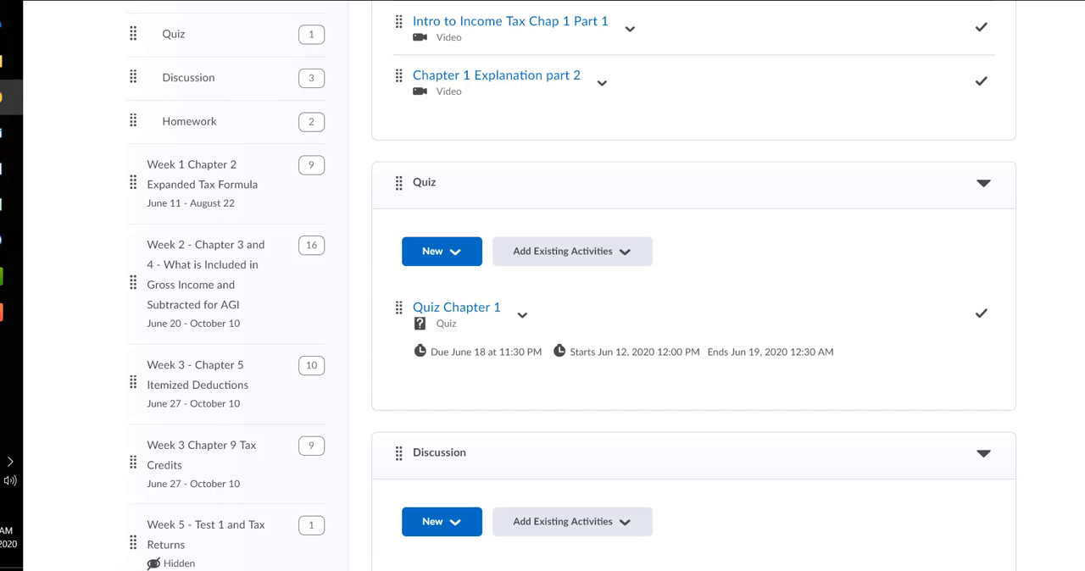
scroll(down, 3)
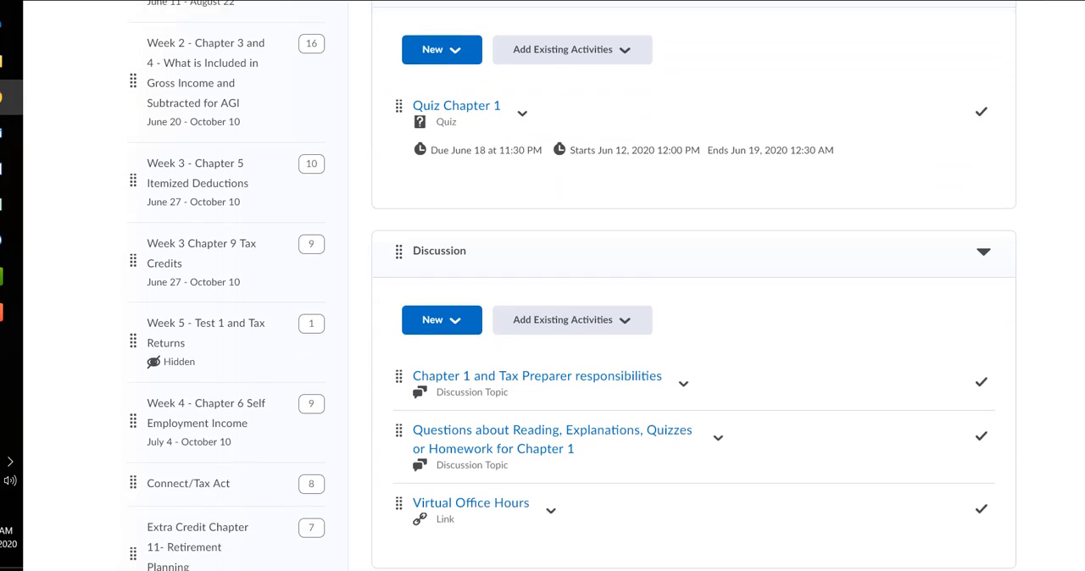
scroll(up, 3)
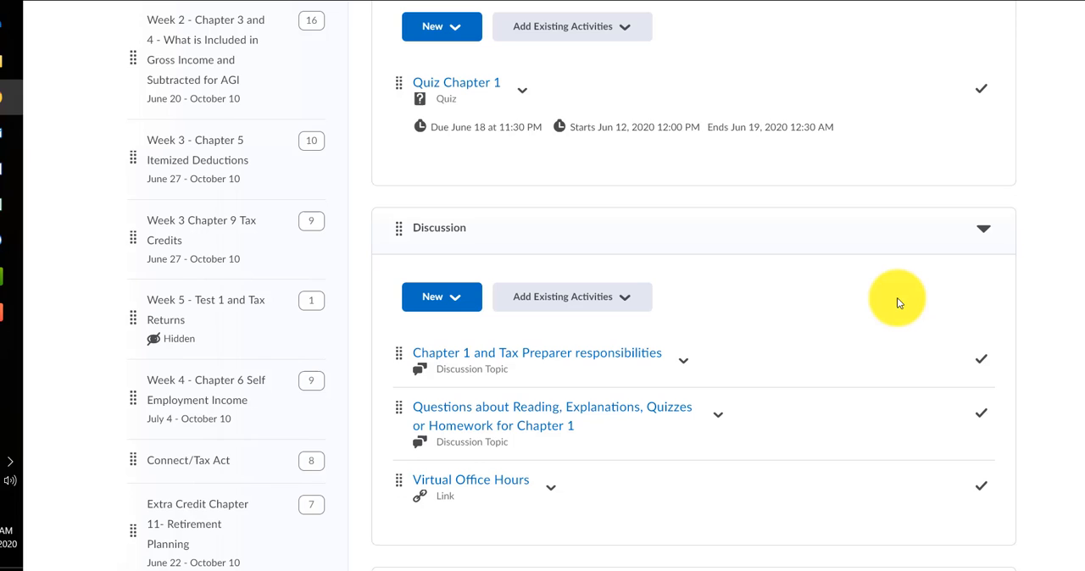
mouse_move(896, 299)
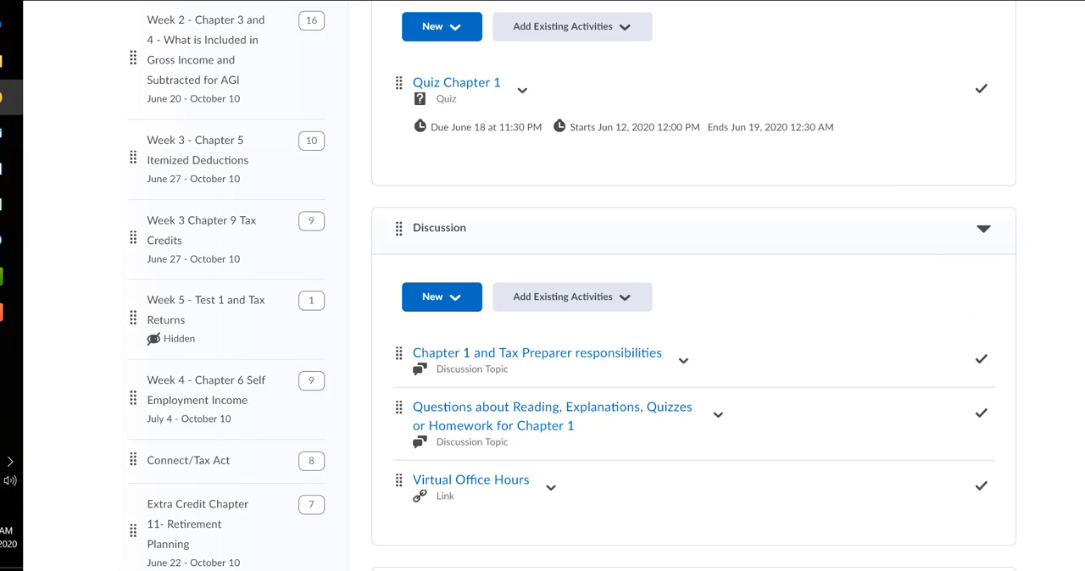
mouse_move(660, 358)
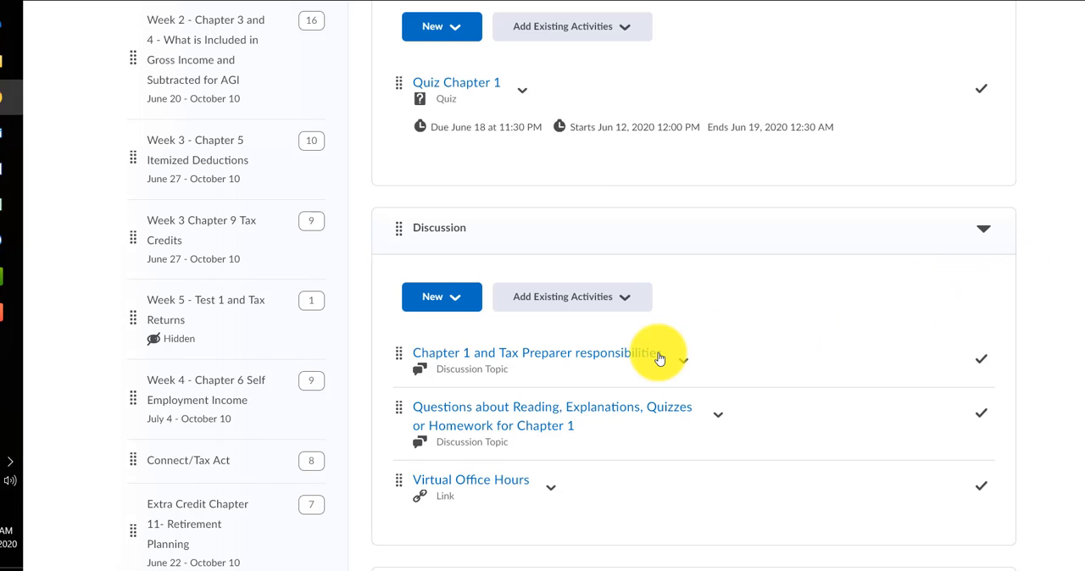
mouse_move(611, 371)
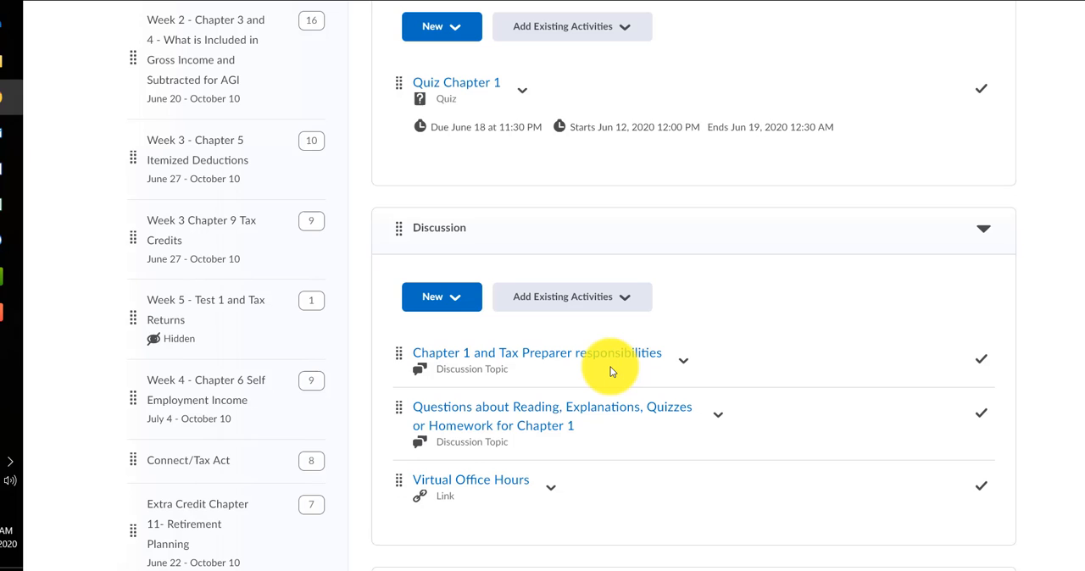
mouse_move(545, 445)
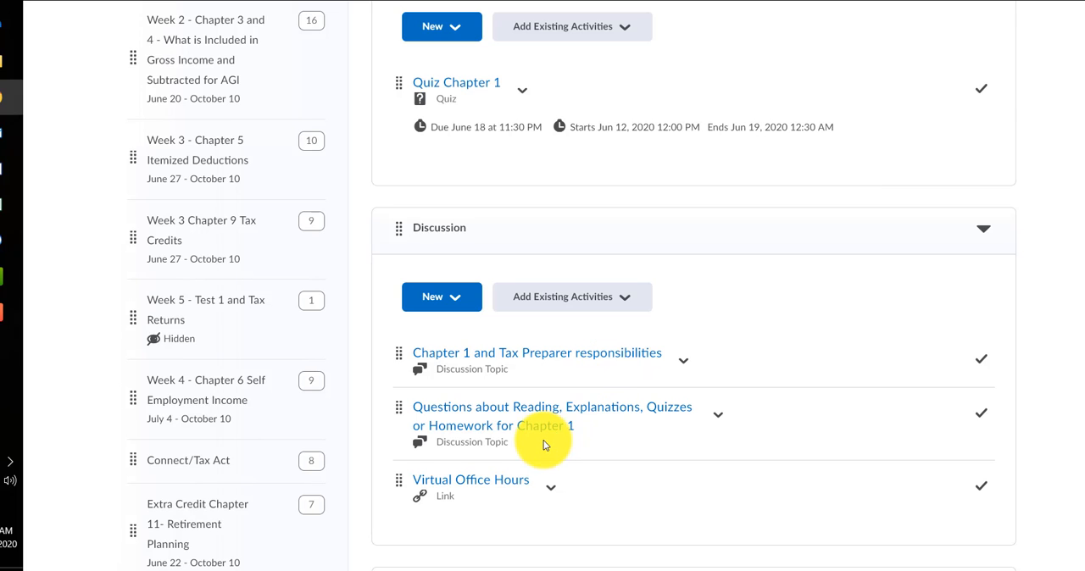
mouse_move(500, 415)
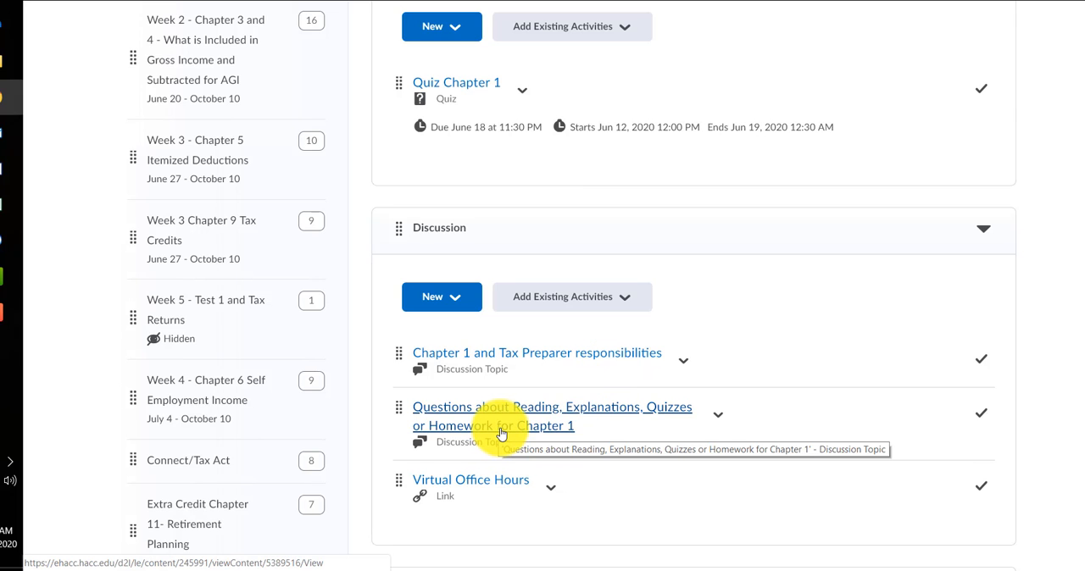
mouse_move(487, 353)
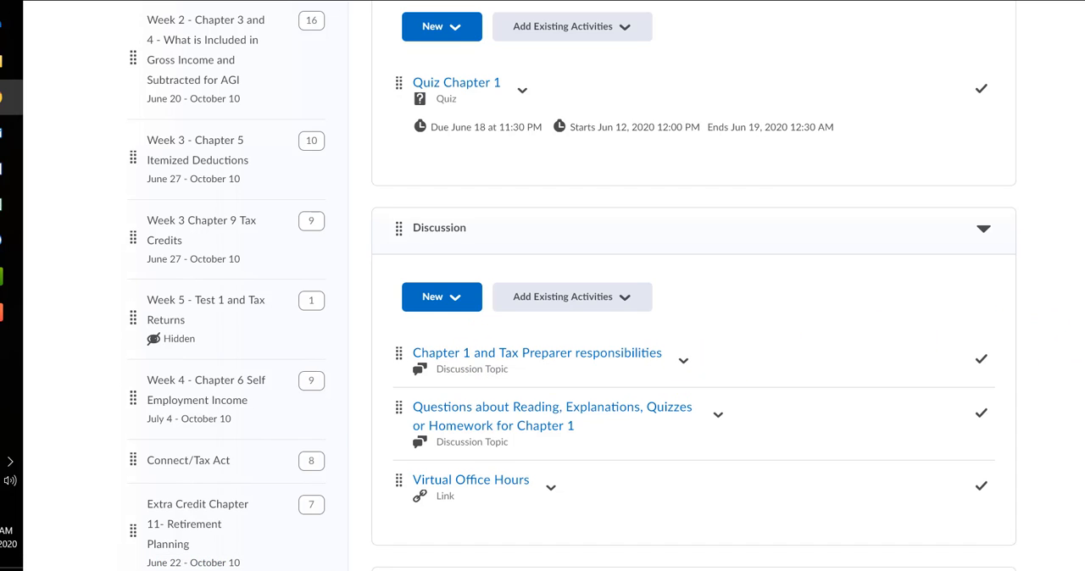
scroll(down, 3)
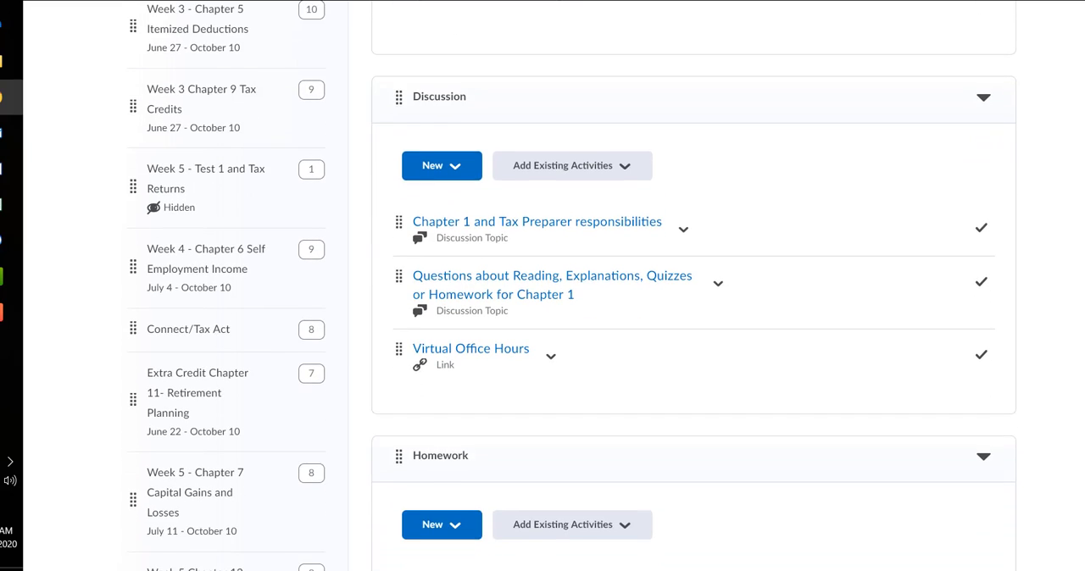
scroll(down, 3)
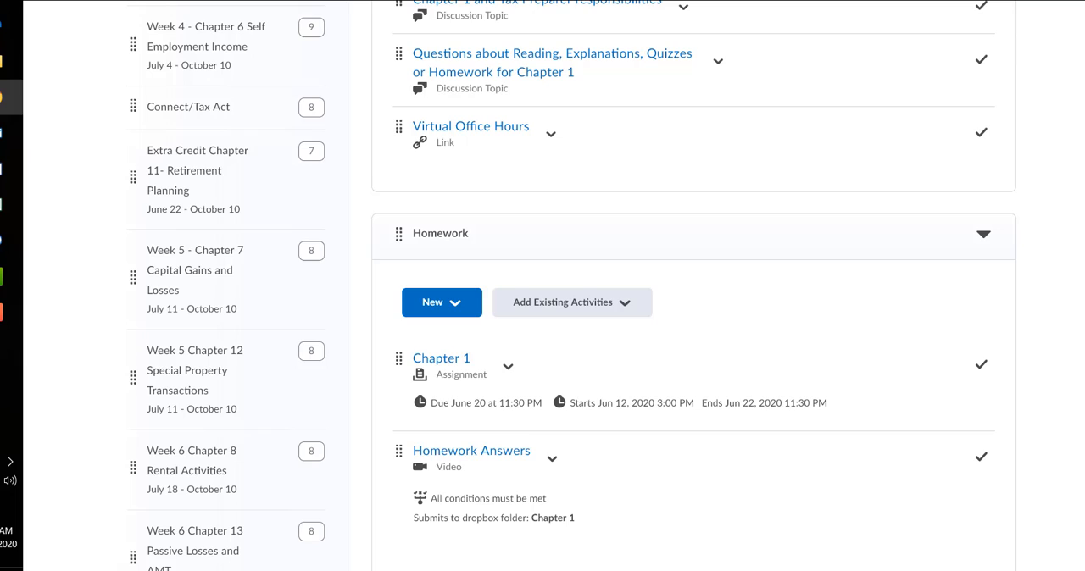
scroll(down, 3)
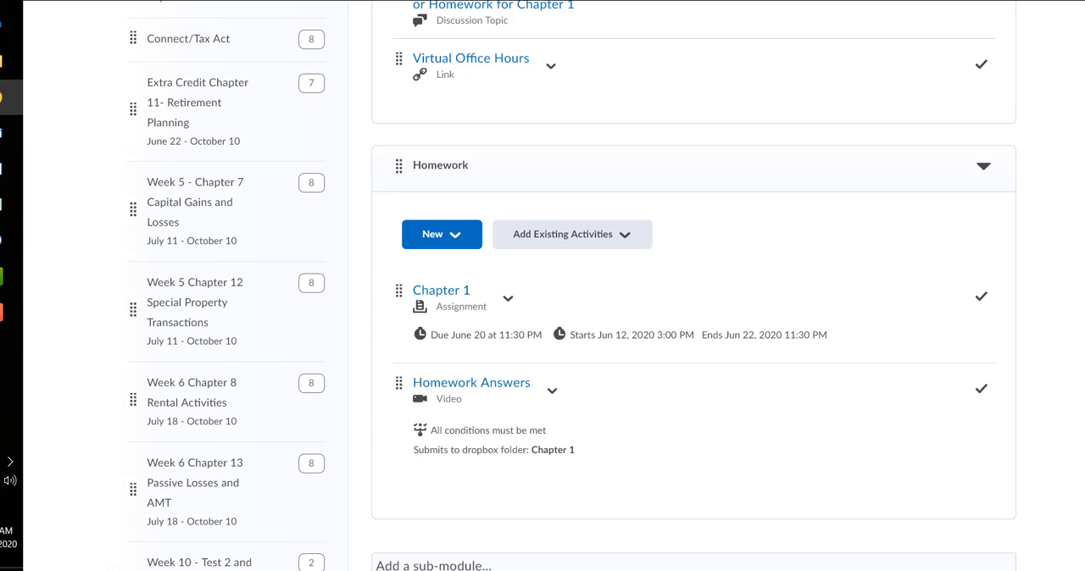
scroll(down, 3)
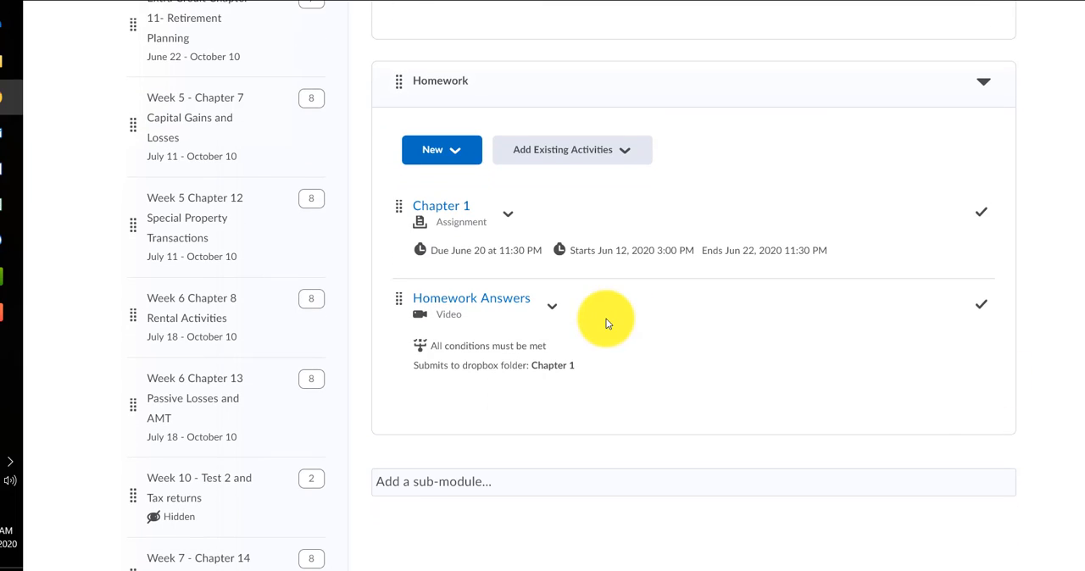
mouse_move(495, 189)
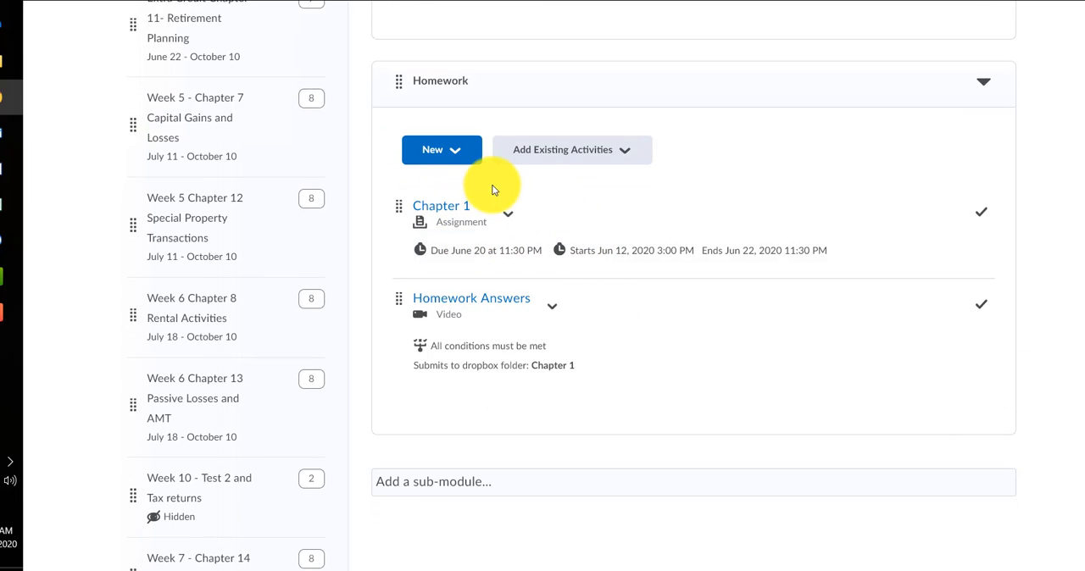
mouse_move(521, 204)
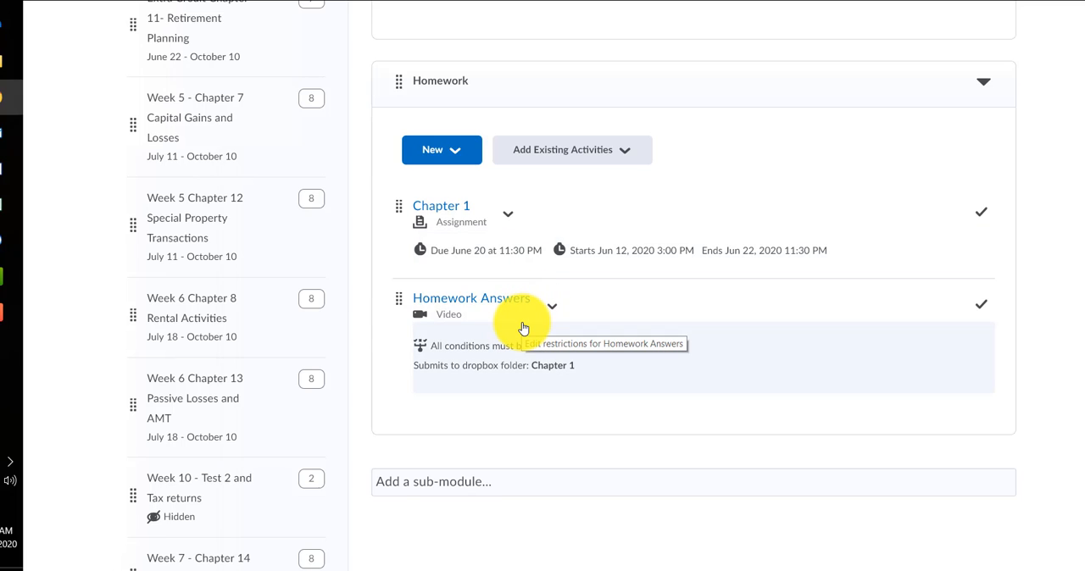
mouse_move(660, 296)
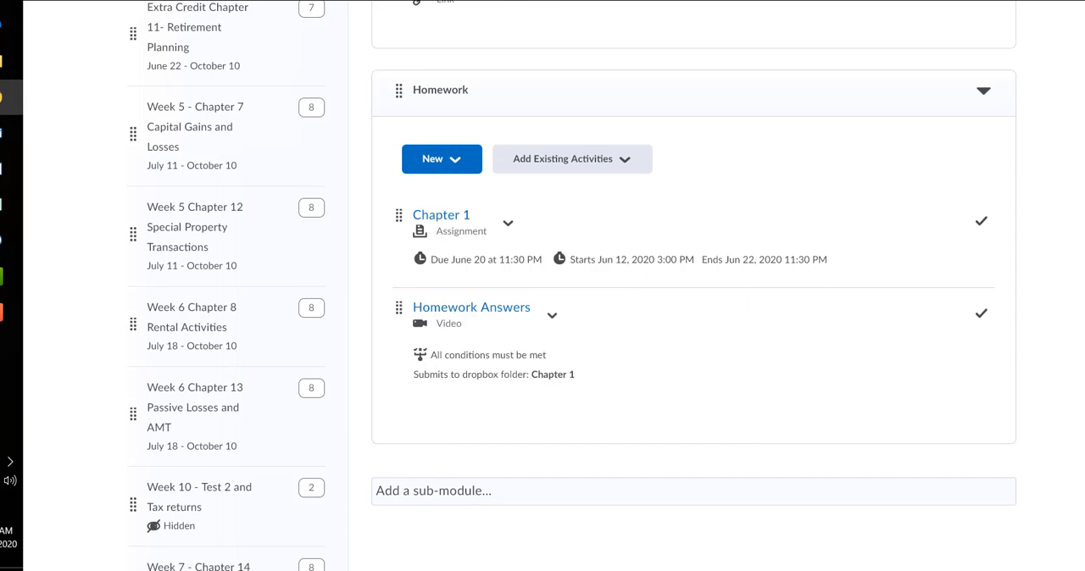
scroll(up, 3)
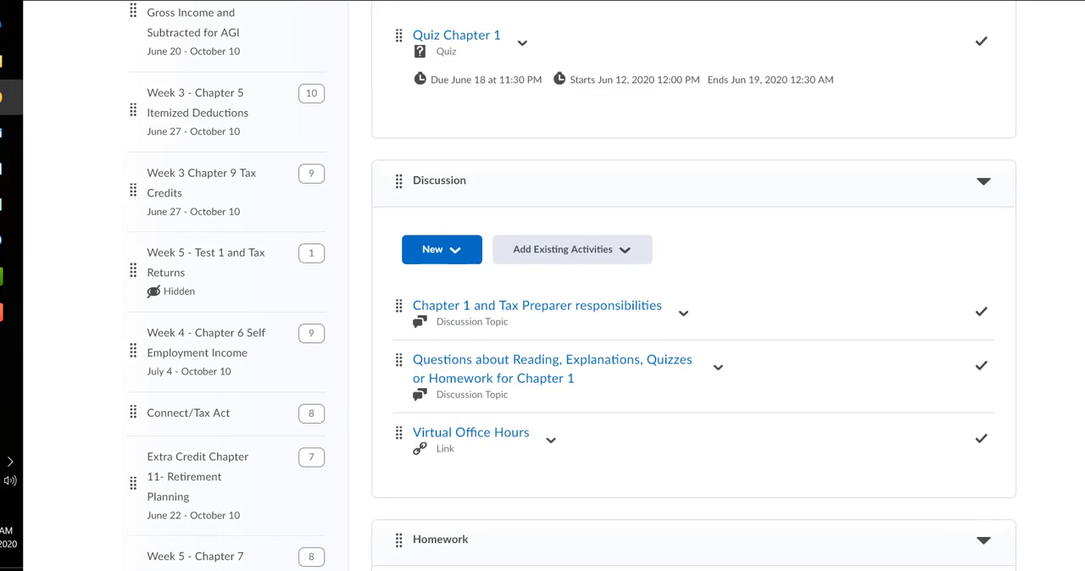
scroll(up, 3)
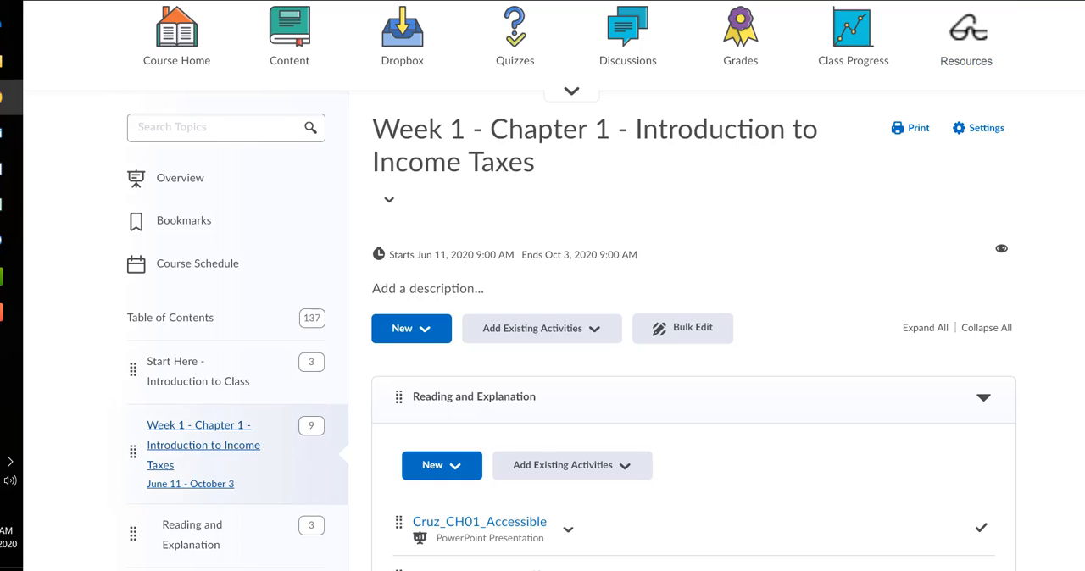
scroll(up, 3)
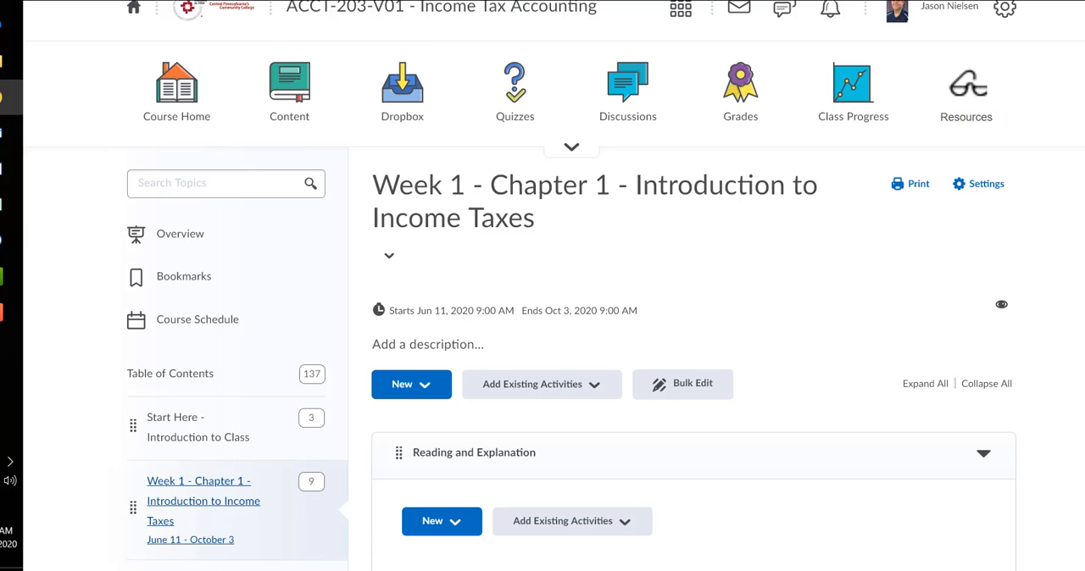
scroll(down, 3)
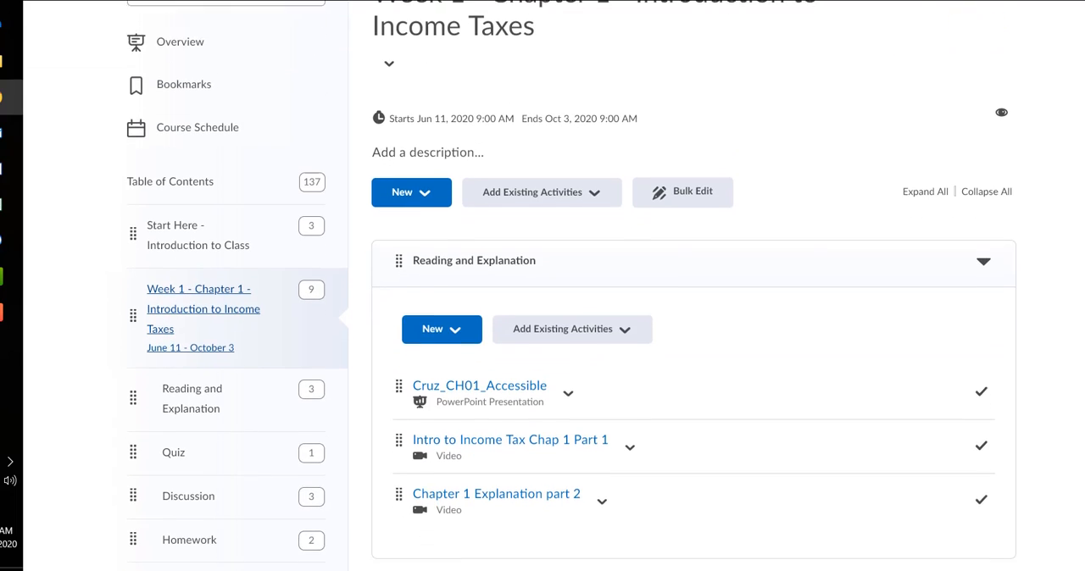
scroll(down, 3)
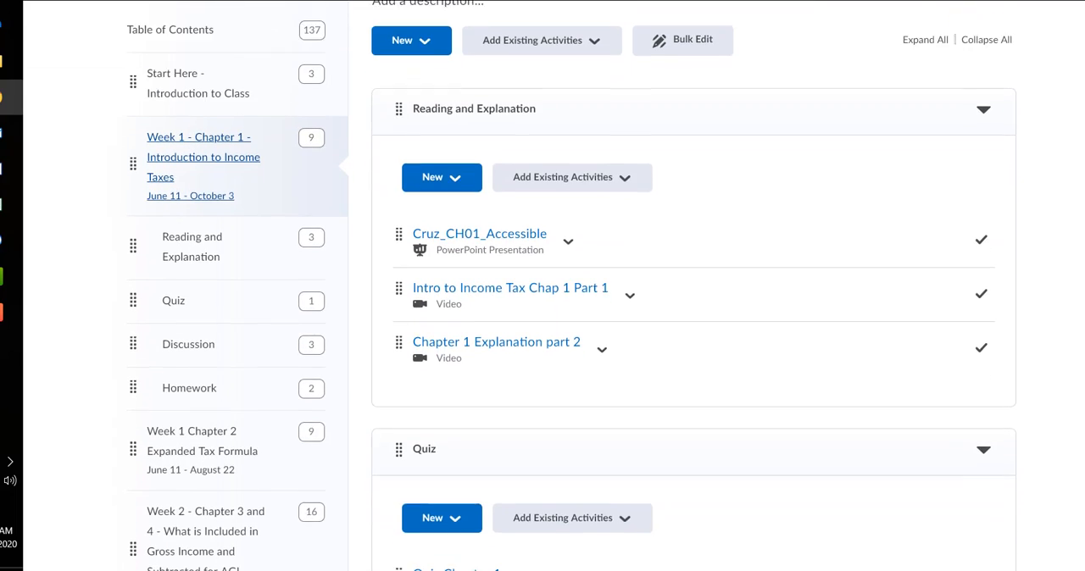
scroll(up, 3)
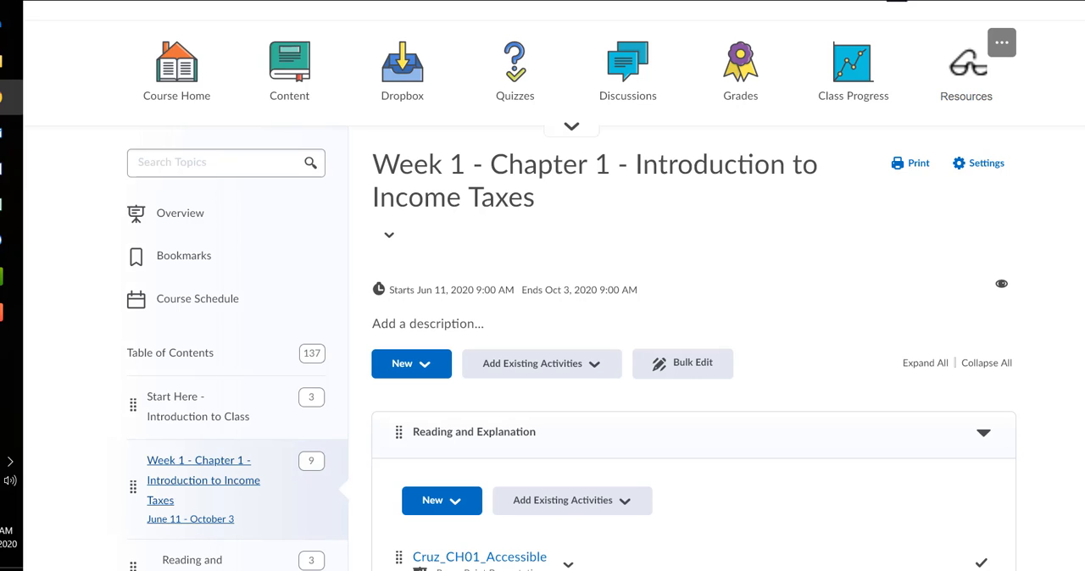
mouse_move(627, 68)
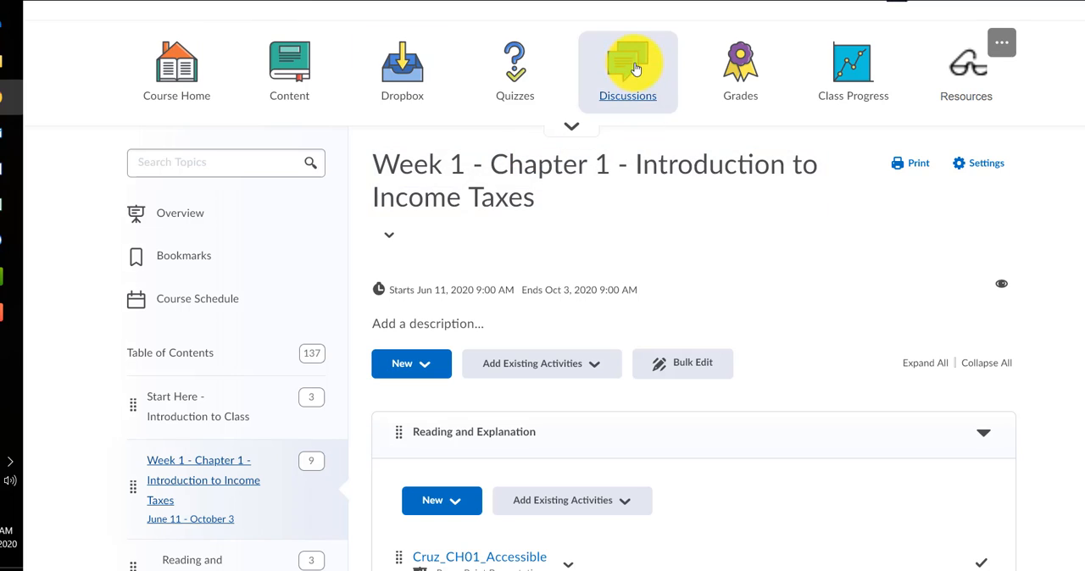
mouse_move(628, 68)
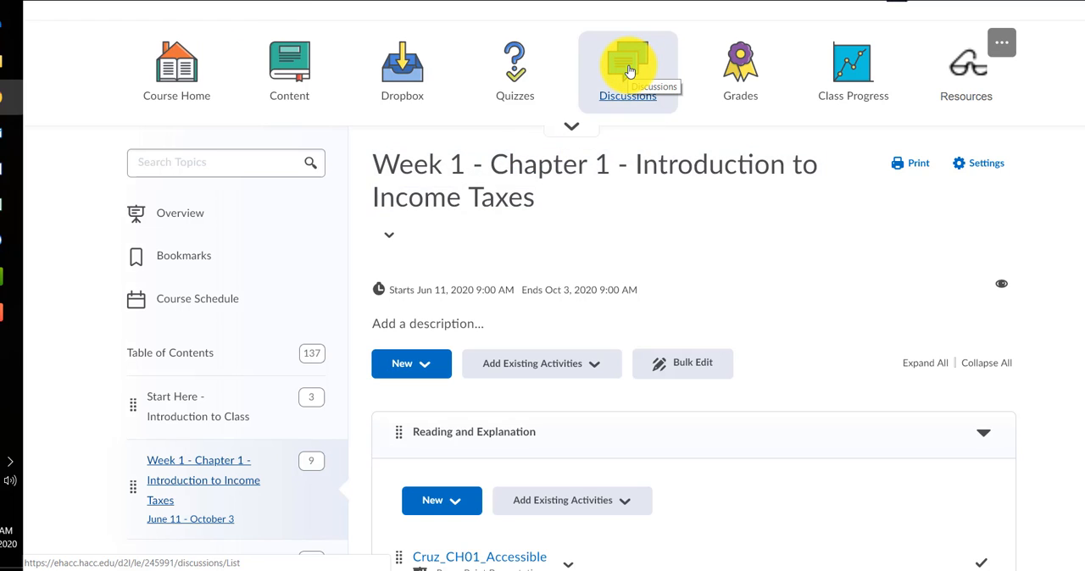
mouse_move(236, 378)
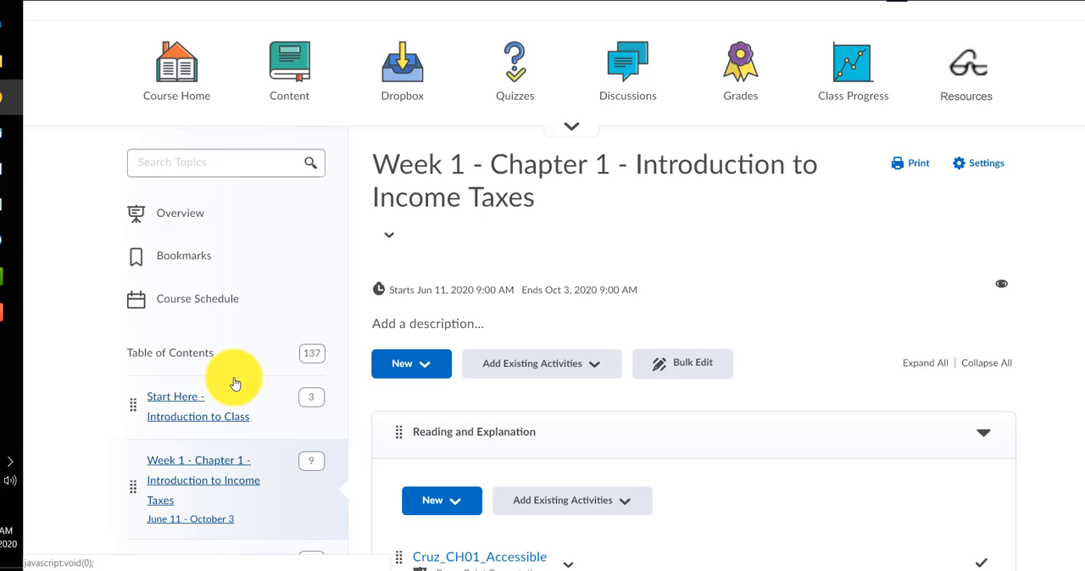
mouse_move(628, 67)
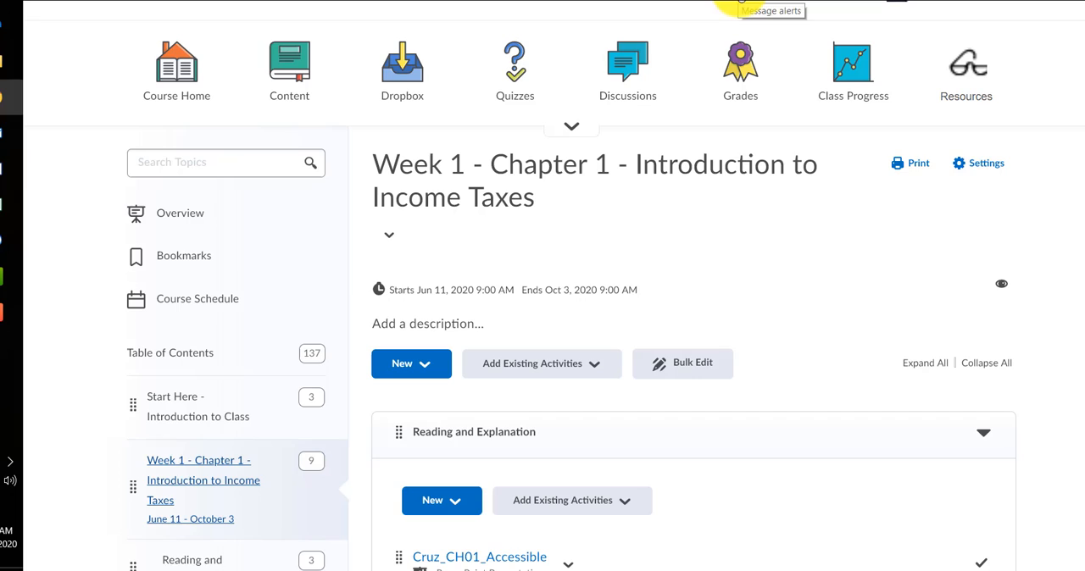
mouse_move(740, 68)
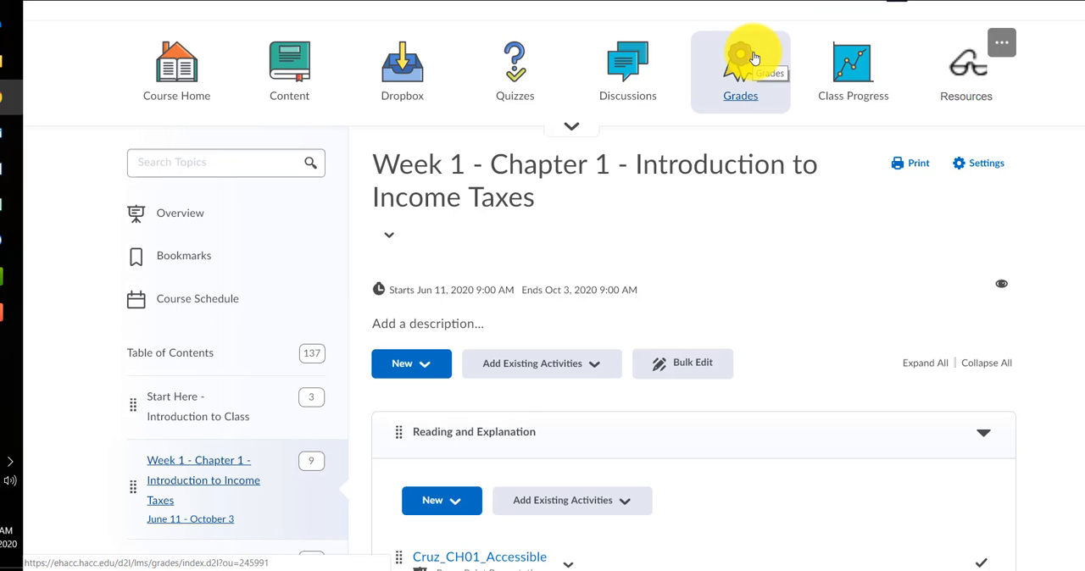